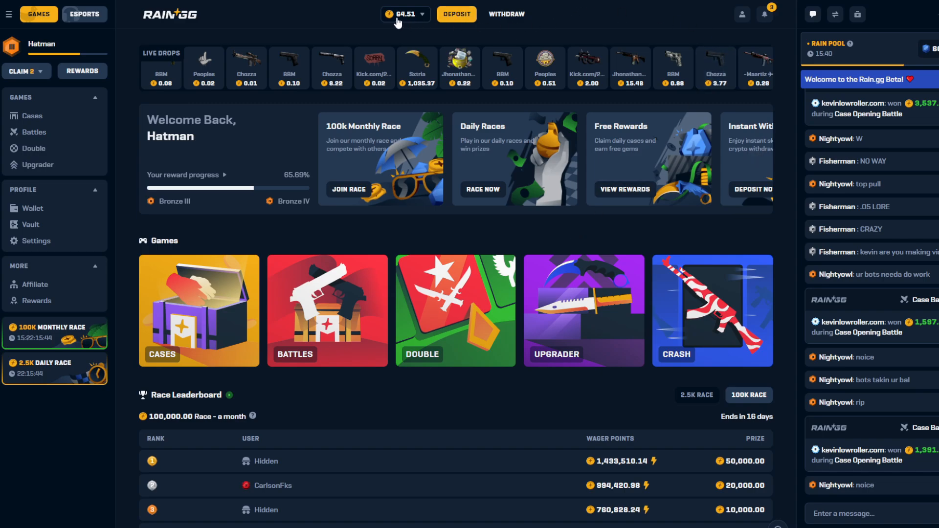
# Bet 0.50 on the dark WIN 2X option of the current Double round
pyautogui.click(427, 13)
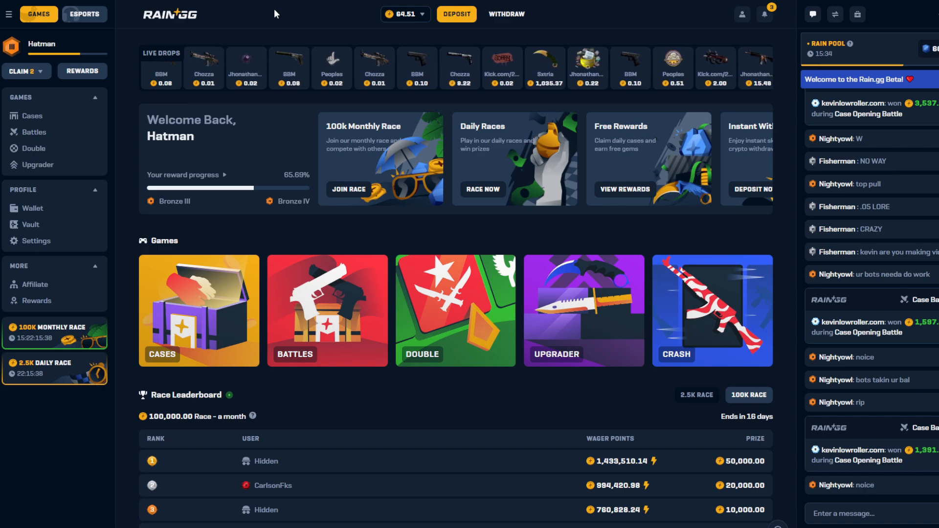
pyautogui.moveTo(341, 48)
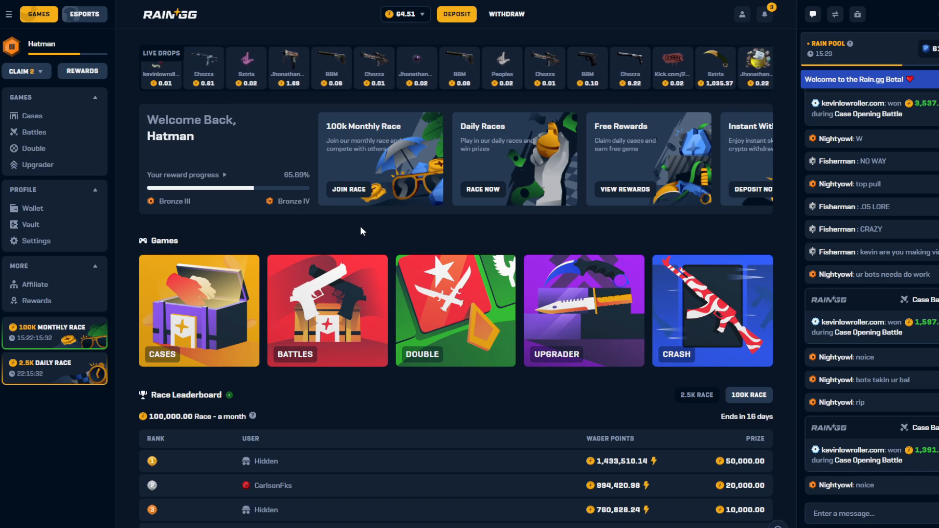
pyautogui.moveTo(357, 231)
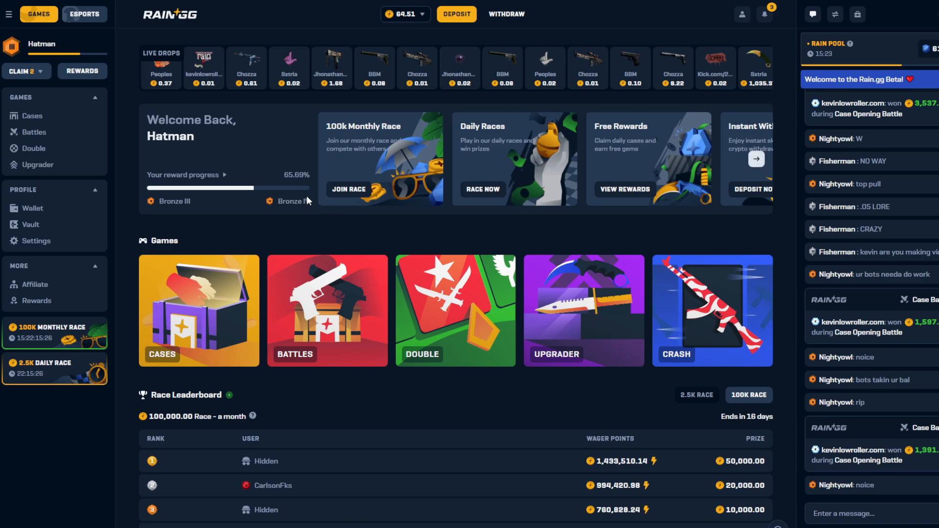
pyautogui.moveTo(359, 234)
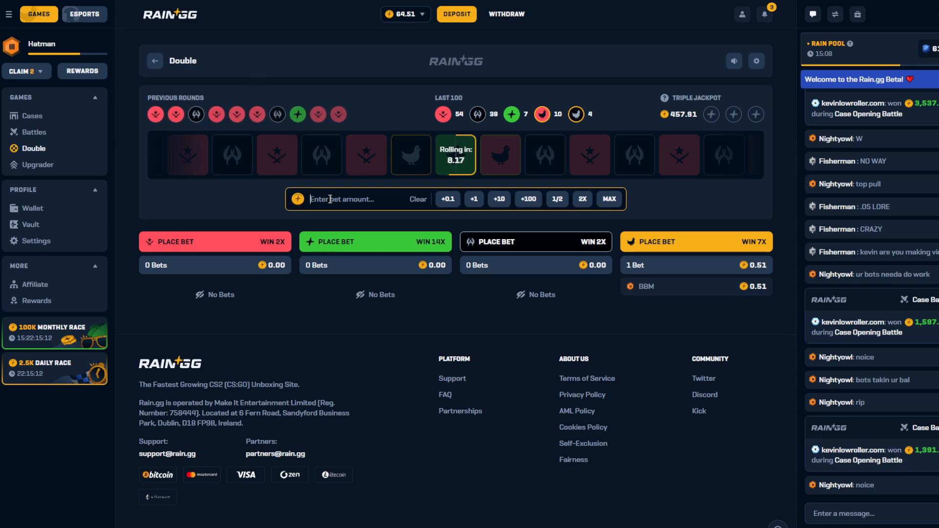
pyautogui.write('.50')
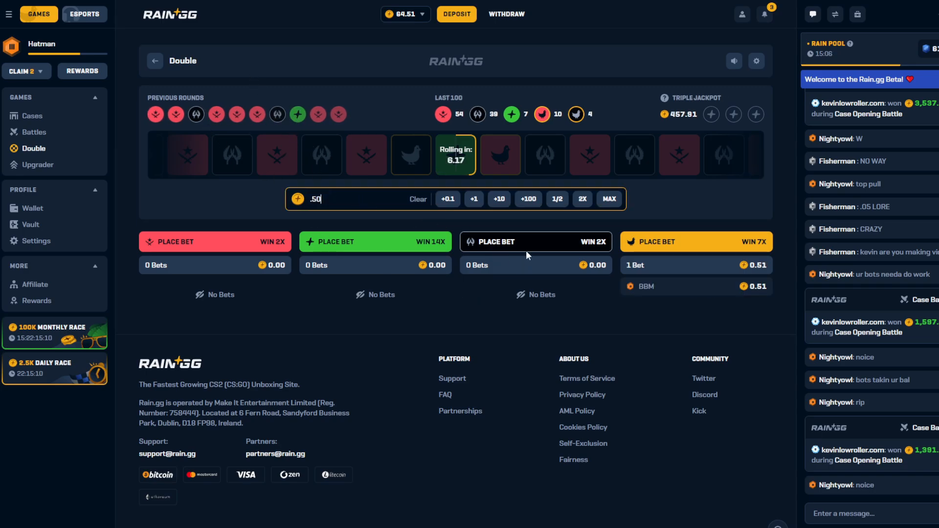
pyautogui.click(695, 241)
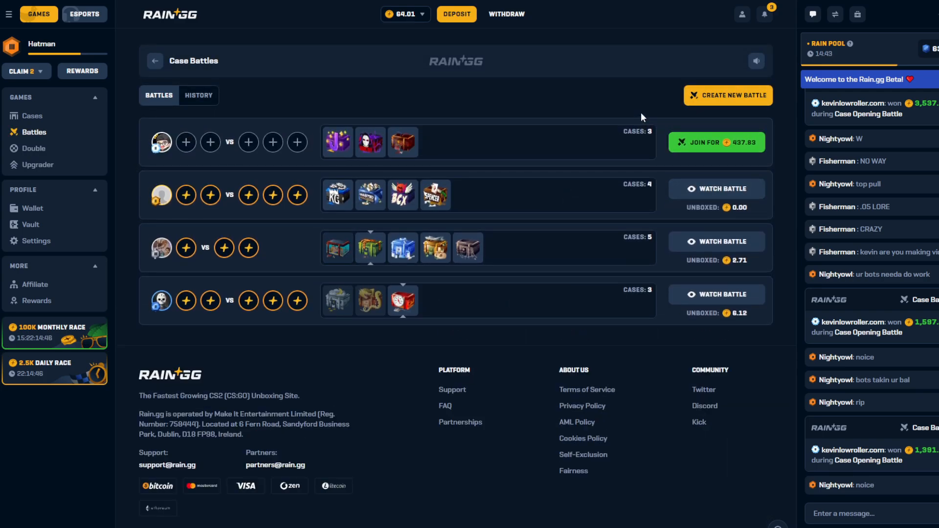
# Create a 3V3 battle with Crazy Mode on and start it for 16.39
pyautogui.click(728, 95)
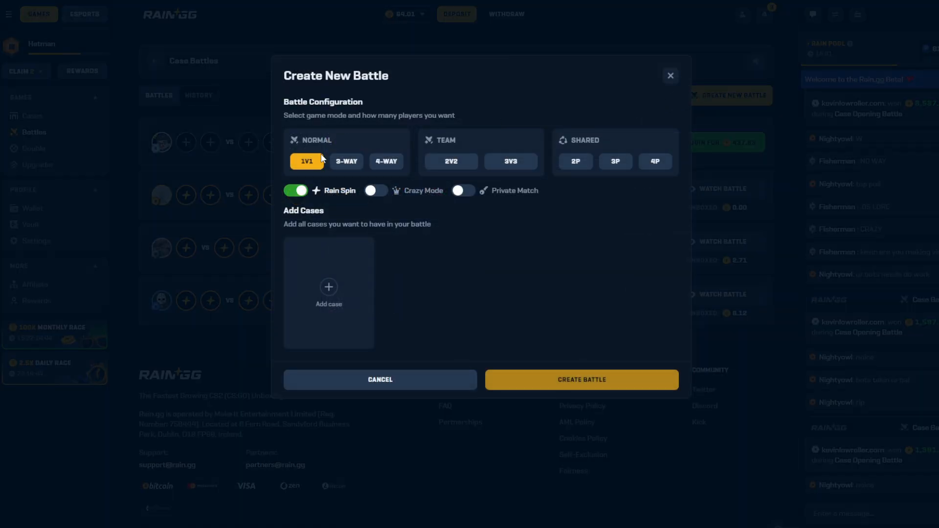
pyautogui.click(346, 161)
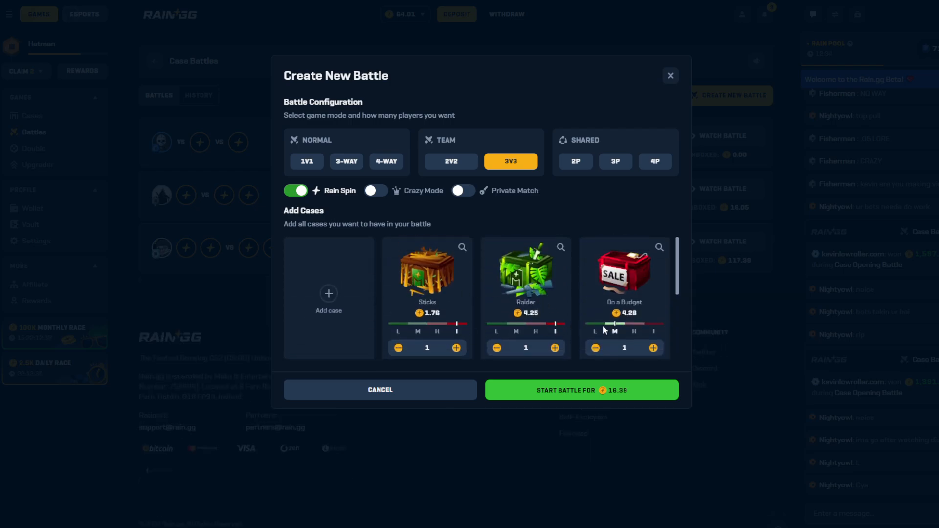
pyautogui.moveTo(545, 329)
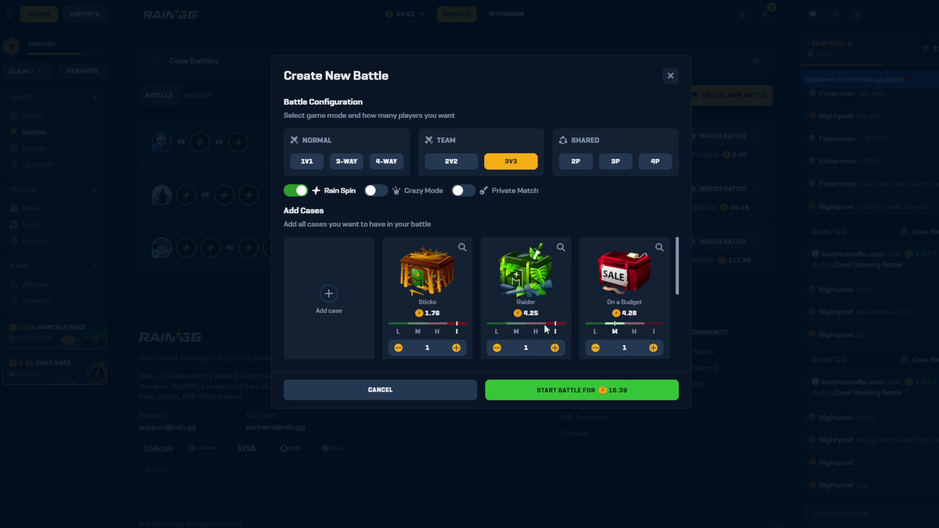
pyautogui.moveTo(435, 204)
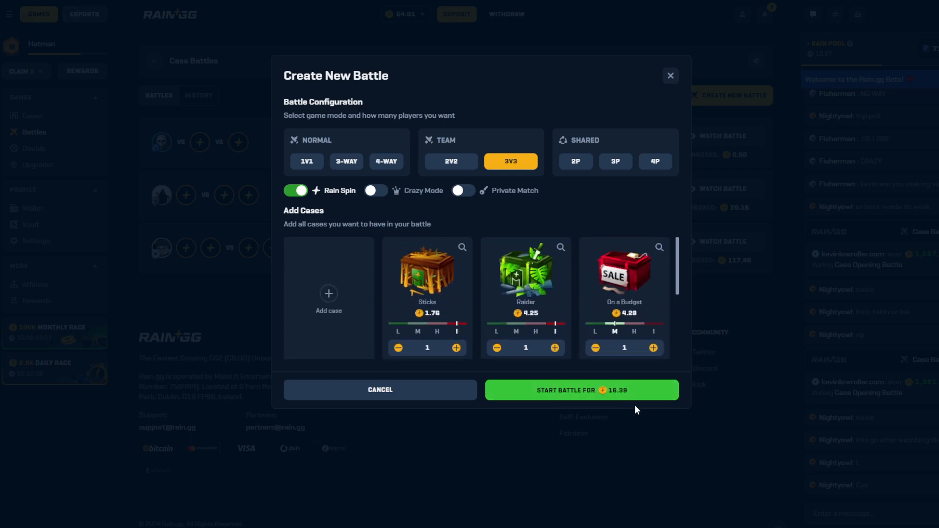
pyautogui.moveTo(576, 379)
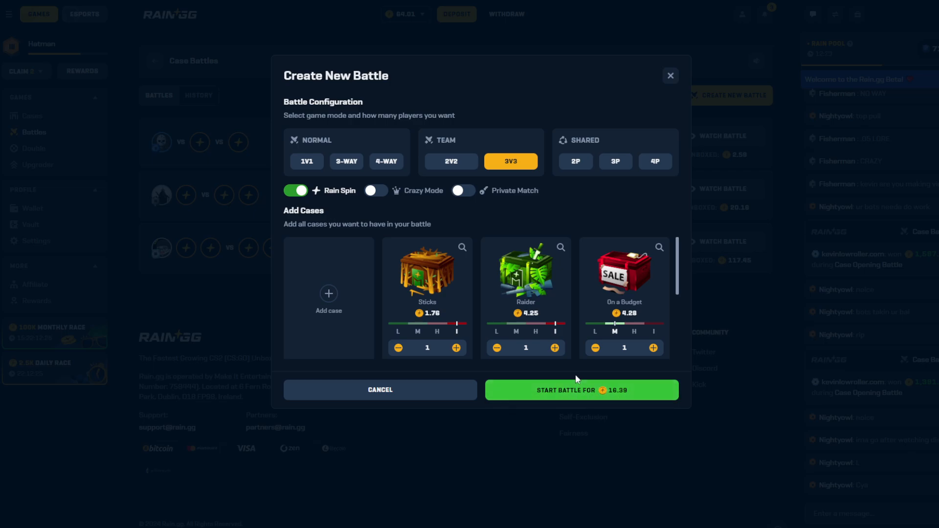
pyautogui.moveTo(551, 280)
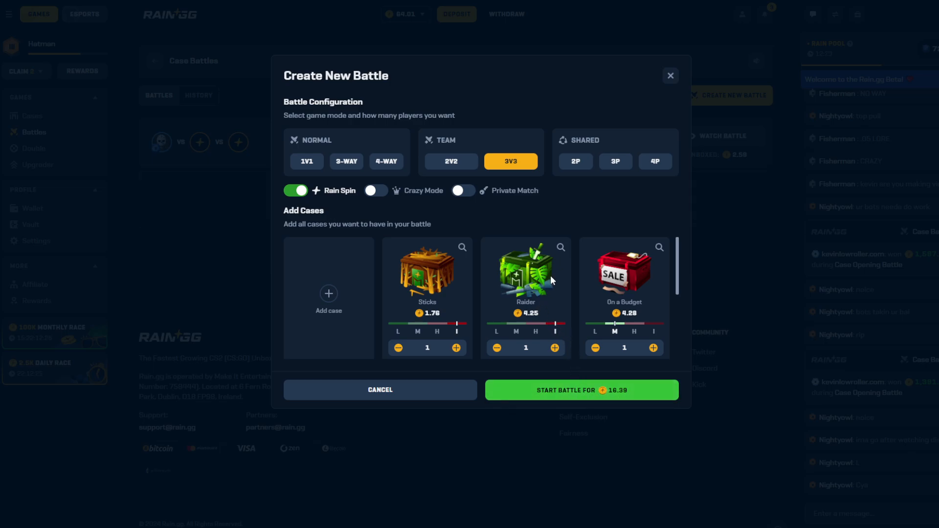
pyautogui.click(376, 191)
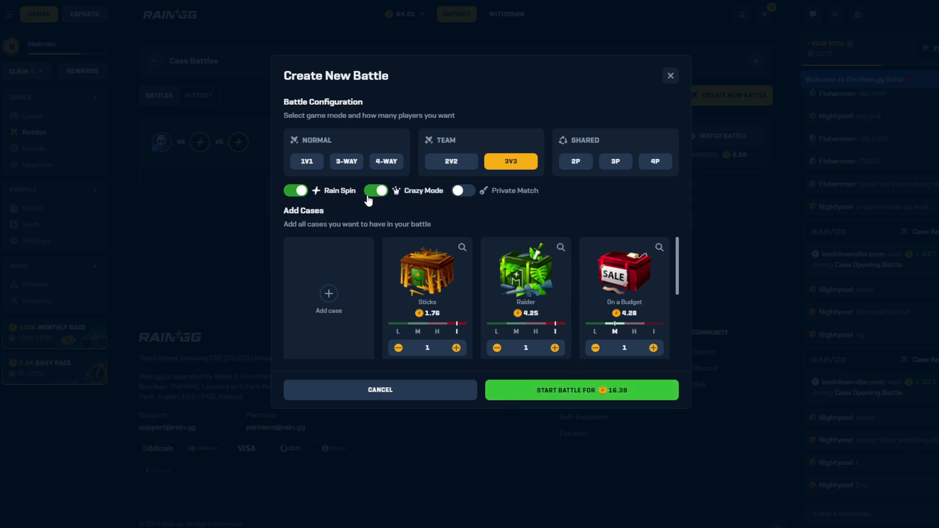
pyautogui.click(580, 391)
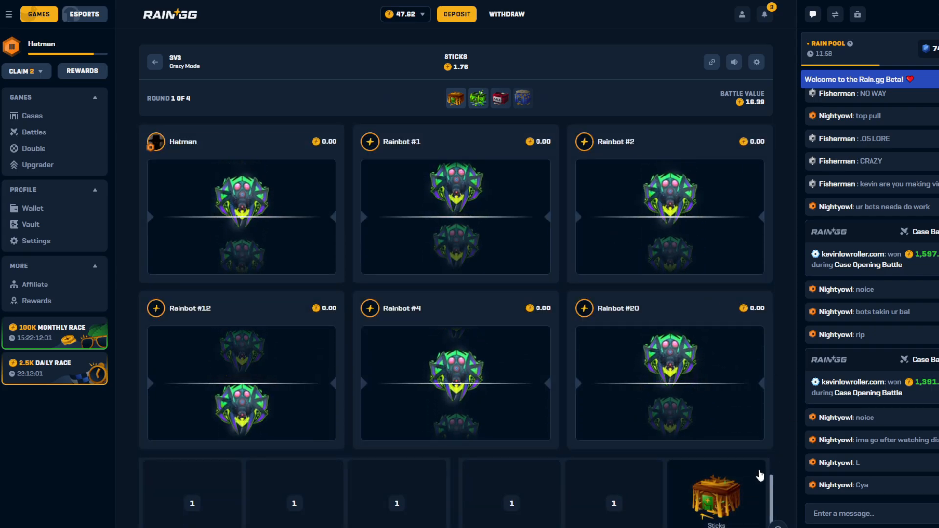
# Preview the Sticks case drop list during the battle and dismiss it
pyautogui.click(716, 494)
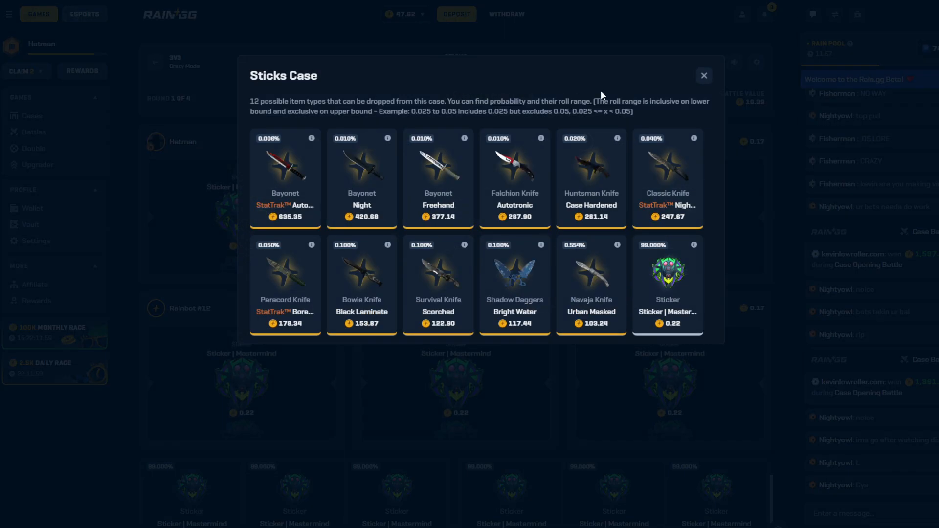
pyautogui.click(705, 75)
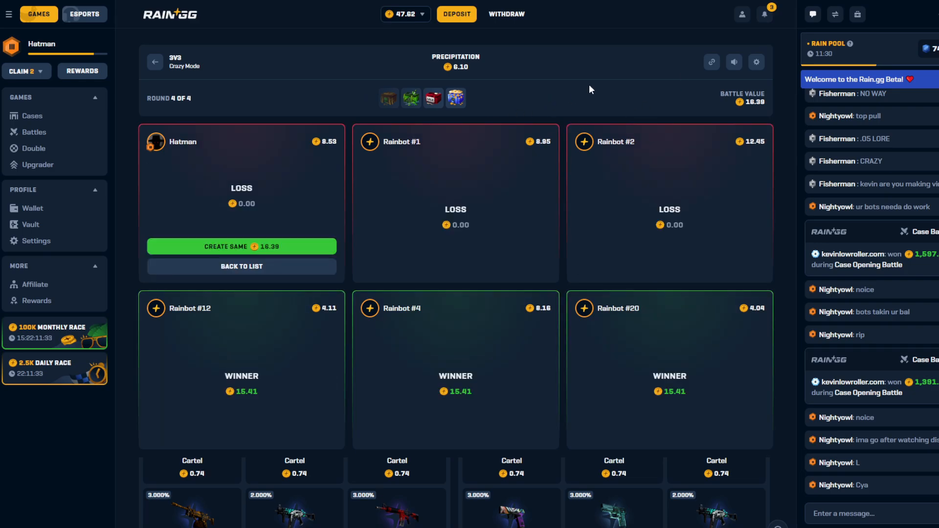
pyautogui.moveTo(434, 106)
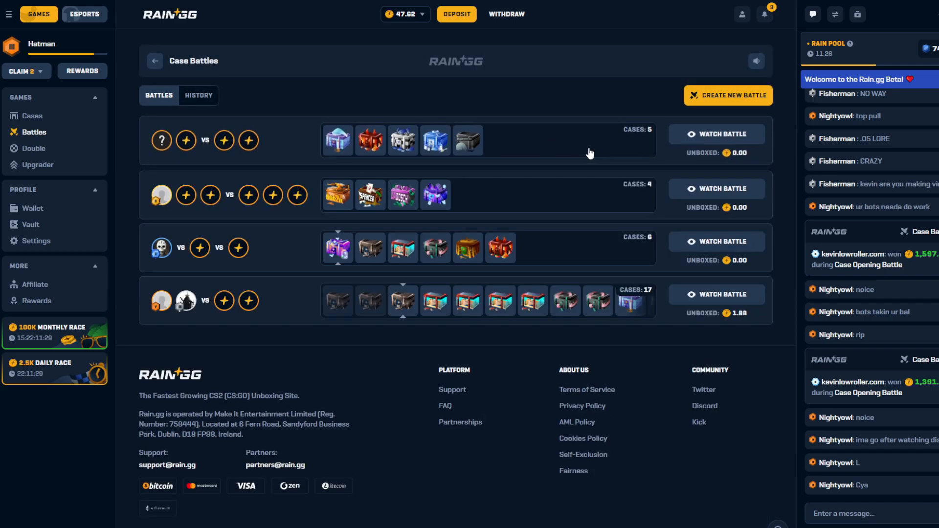
# Configure a new 3V3 battle with added cases and Crazy Mode switched on
pyautogui.click(727, 95)
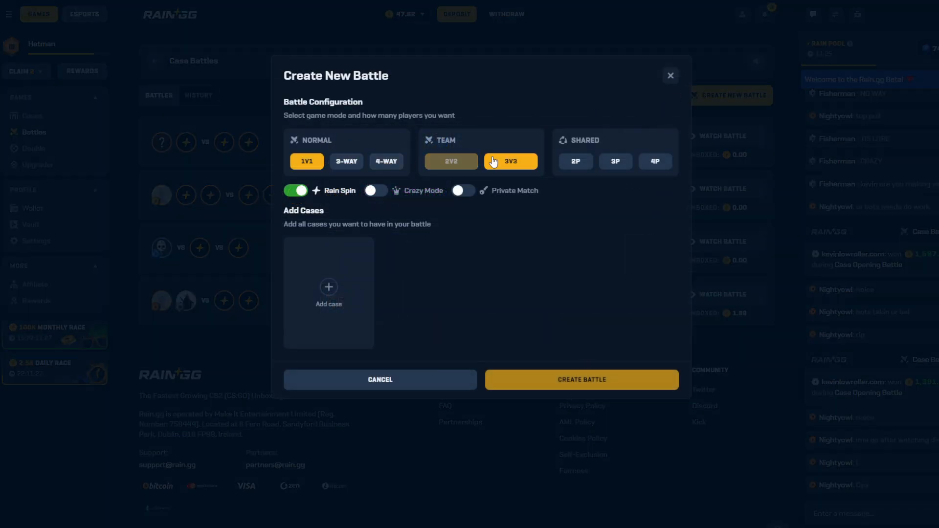
pyautogui.click(510, 161)
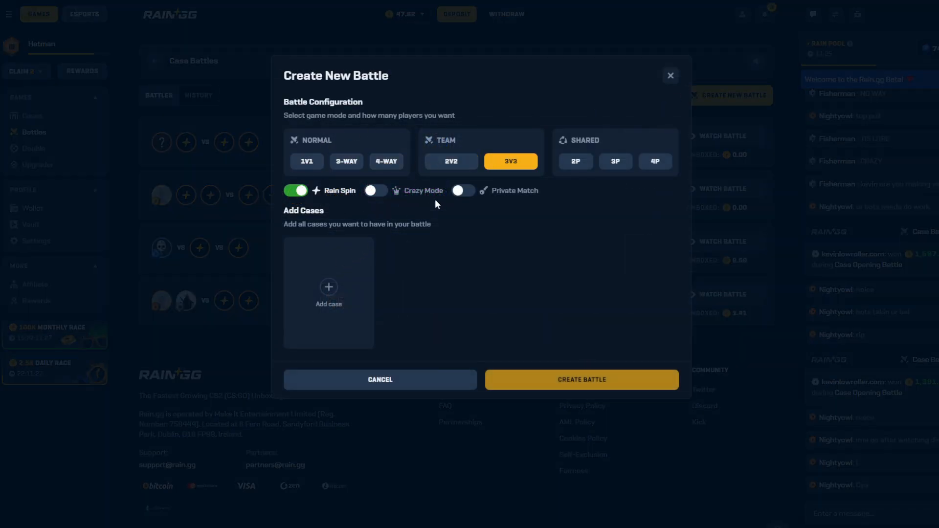
pyautogui.click(329, 291)
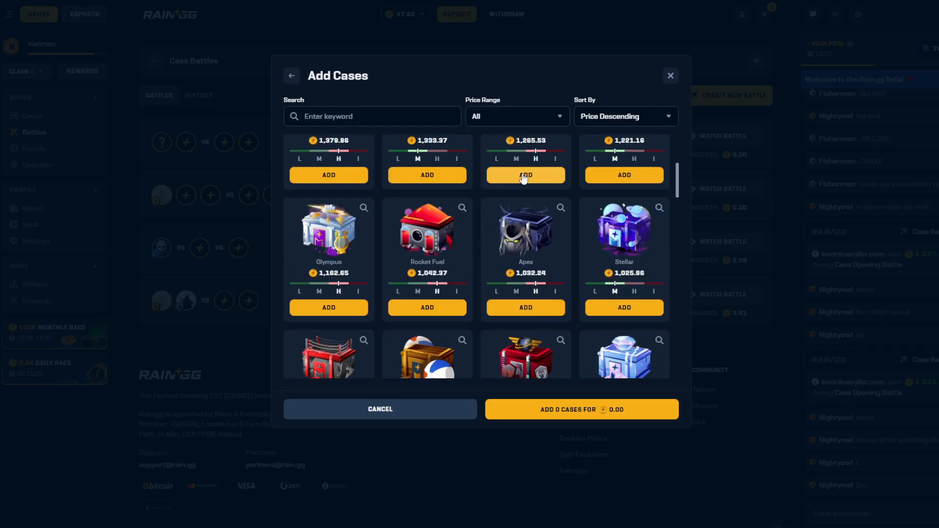
pyautogui.scroll(-3)
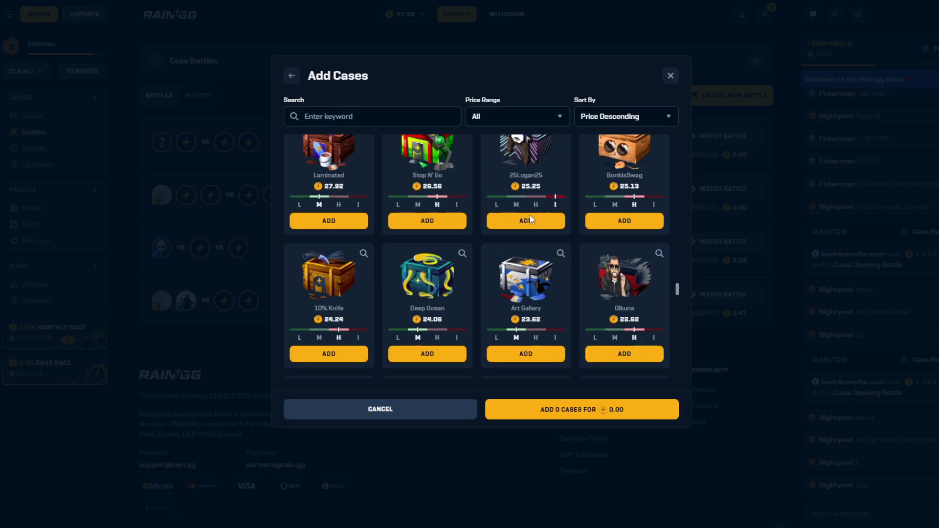
pyautogui.scroll(-3)
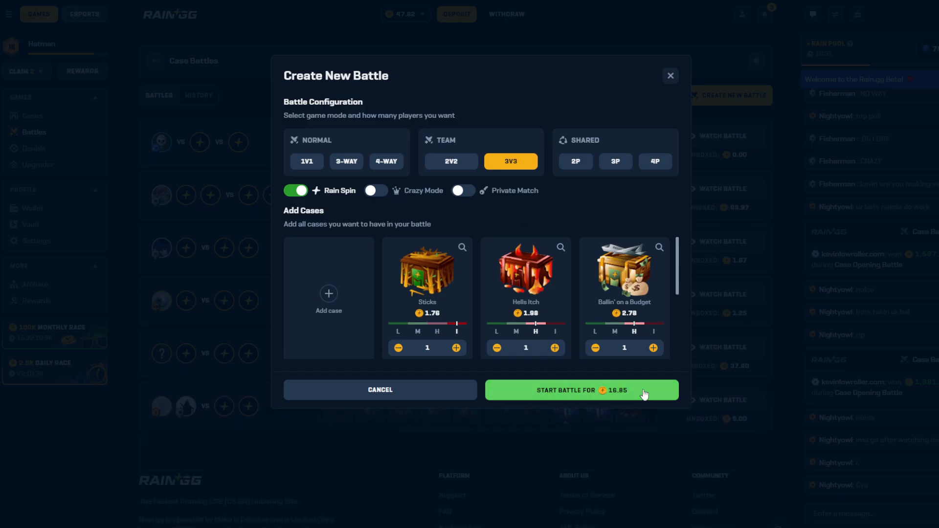
pyautogui.click(374, 191)
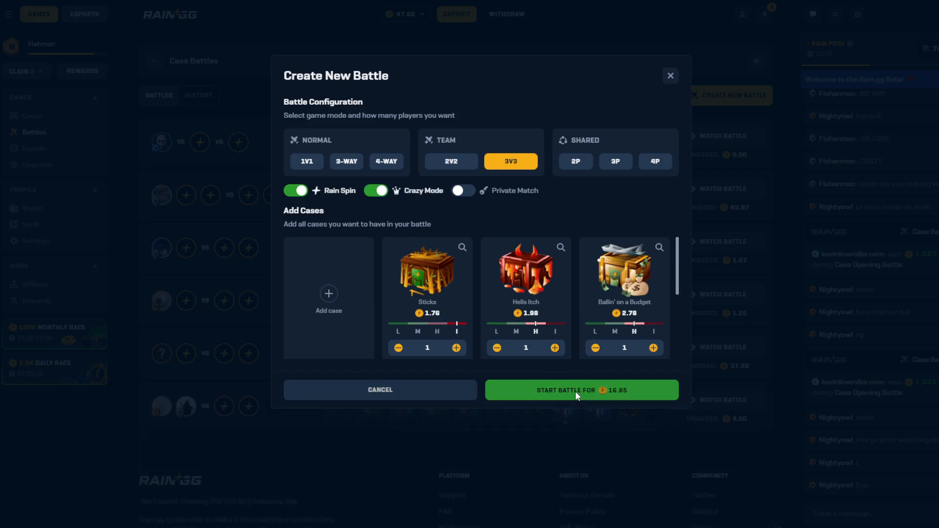
# Start the 16.85 battle, call bots into every empty seat, and dismiss the Raider Case preview
pyautogui.click(581, 391)
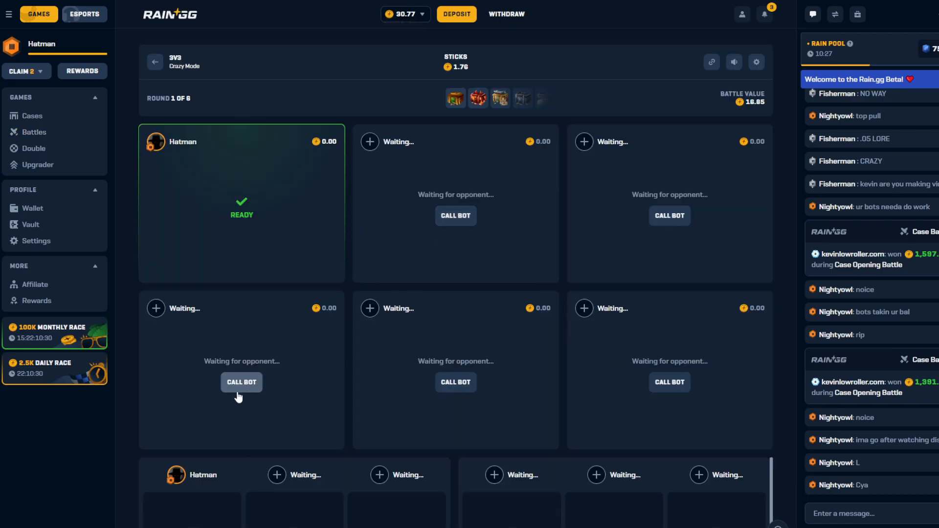
pyautogui.click(241, 382)
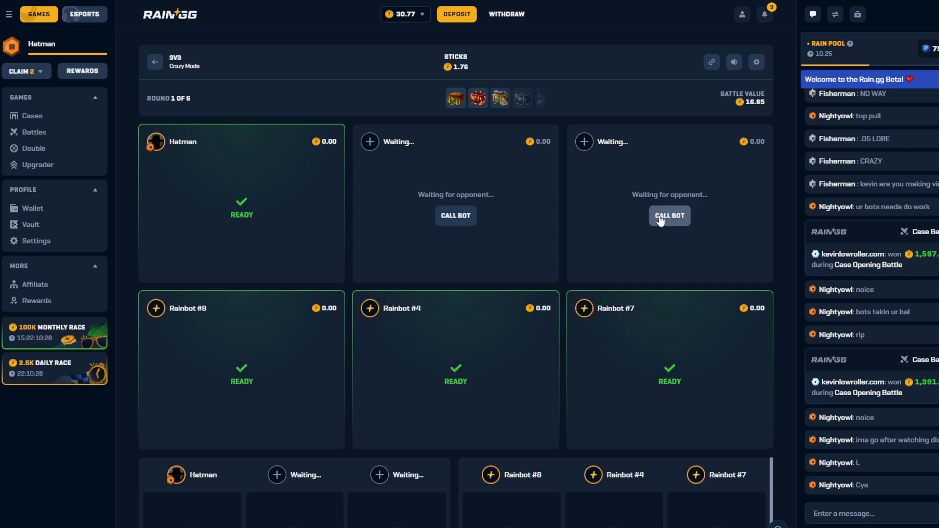
pyautogui.click(669, 216)
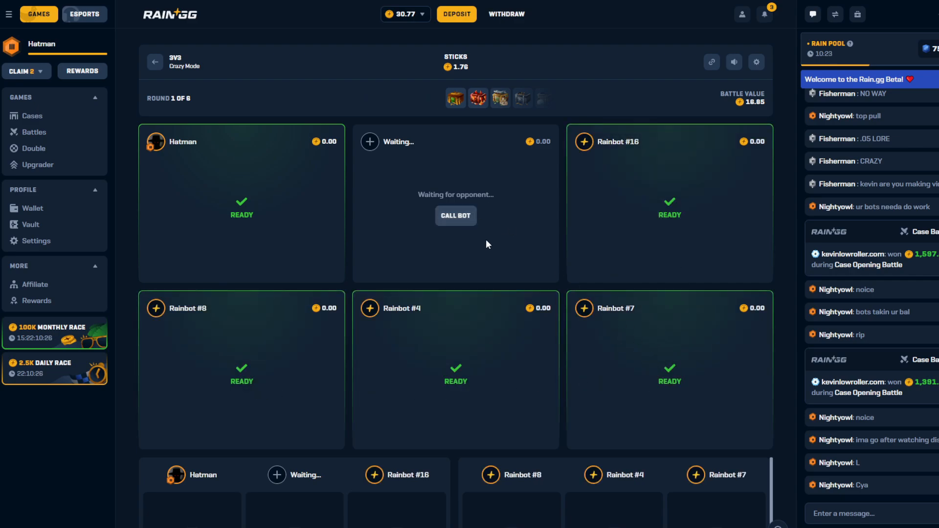
pyautogui.click(456, 215)
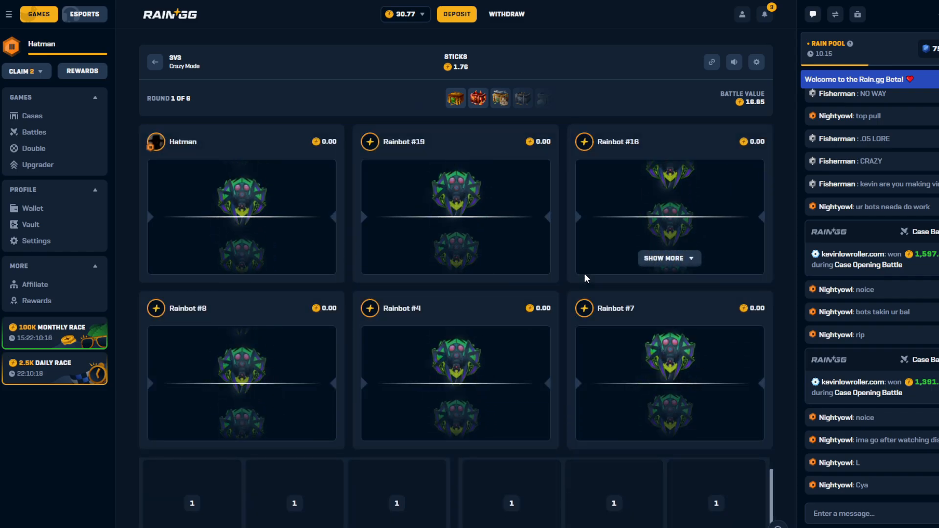
pyautogui.moveTo(751, 273)
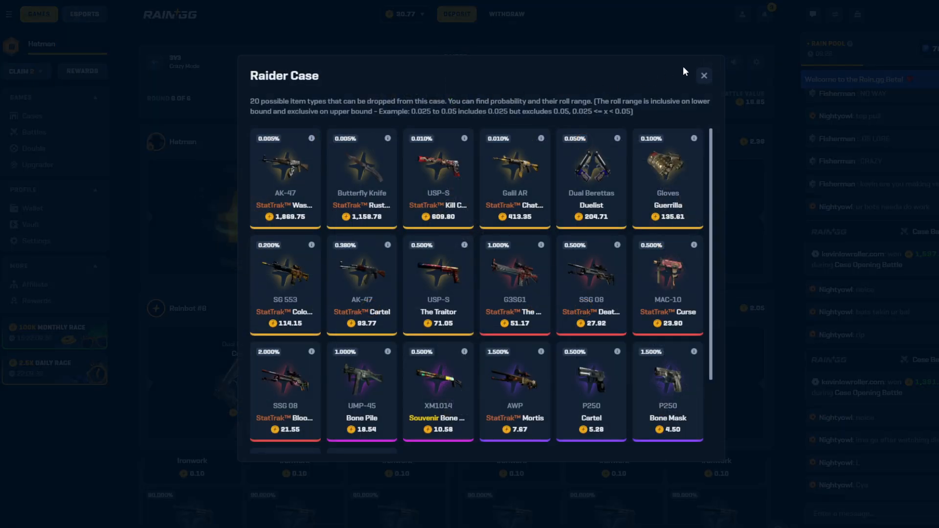
pyautogui.click(704, 75)
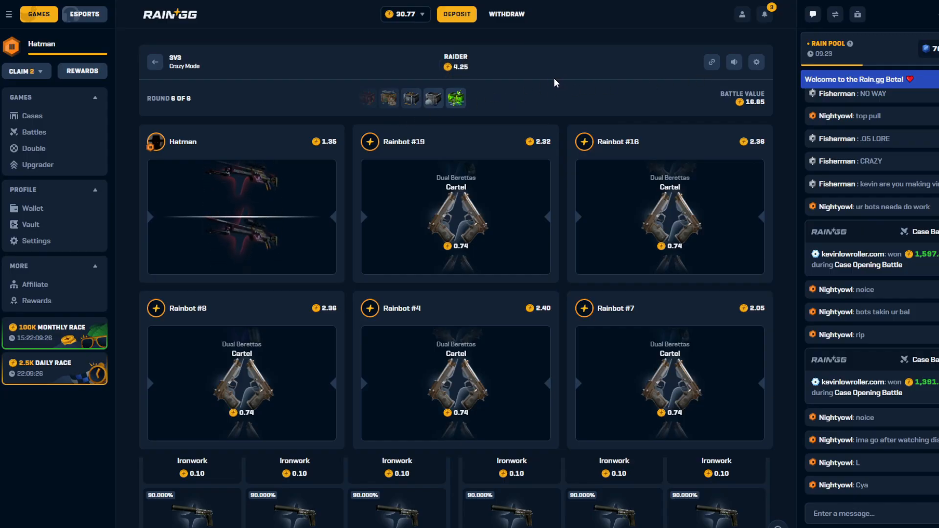
pyautogui.moveTo(457, 98)
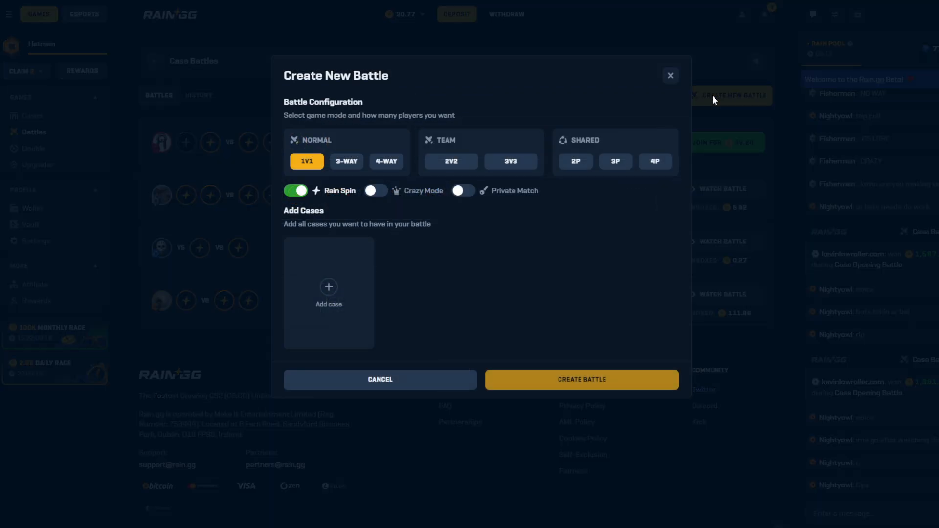
# Add the Dune Battle case to the new 3V3 crazy-mode battle
pyautogui.click(329, 292)
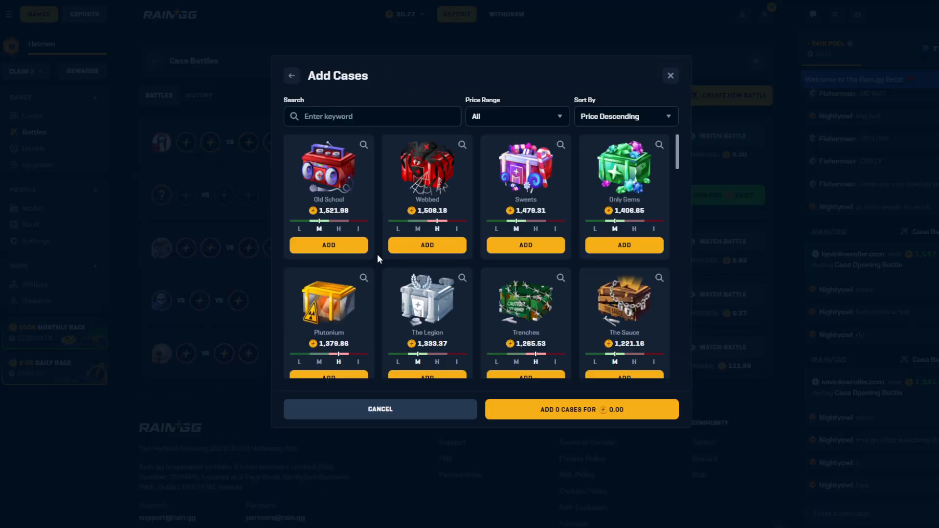
pyautogui.scroll(-3)
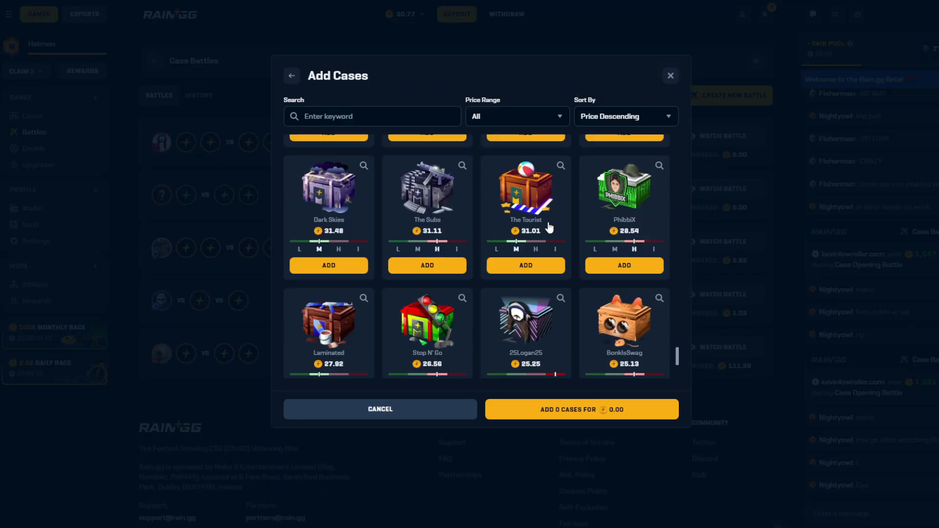
pyautogui.click(291, 75)
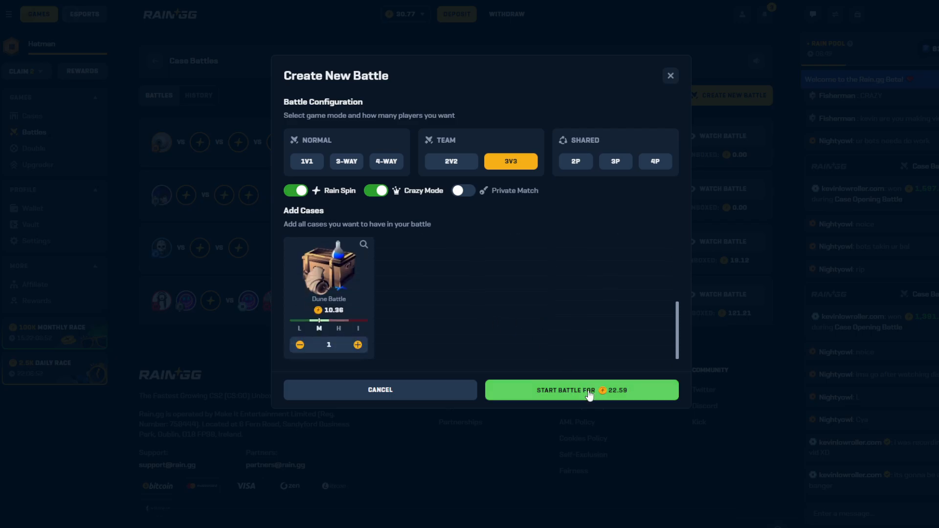
# Start the 22.59 battle and call a bot into the empty seat
pyautogui.click(581, 390)
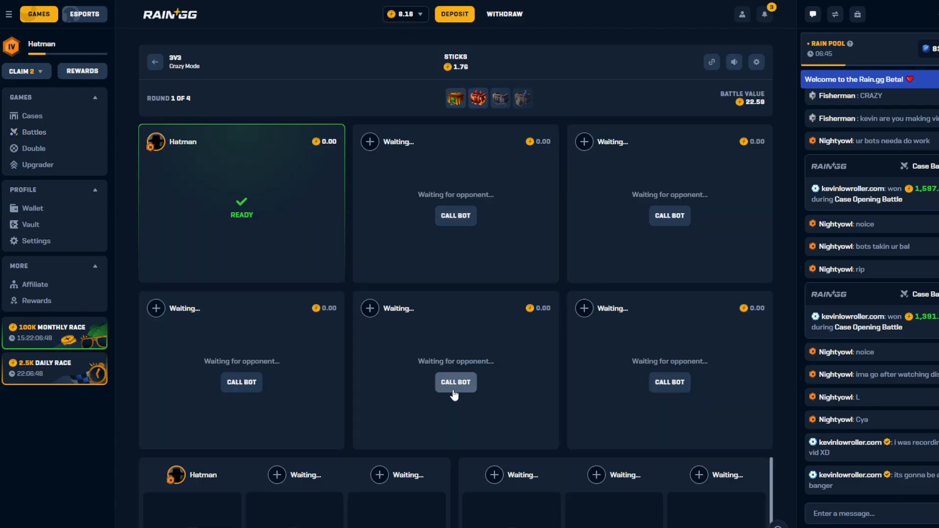
pyautogui.click(455, 383)
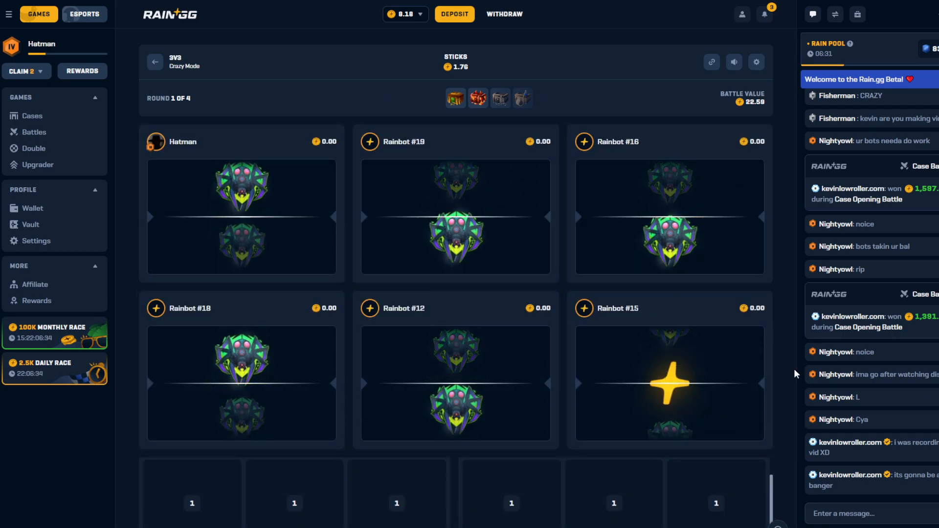
pyautogui.moveTo(813, 394)
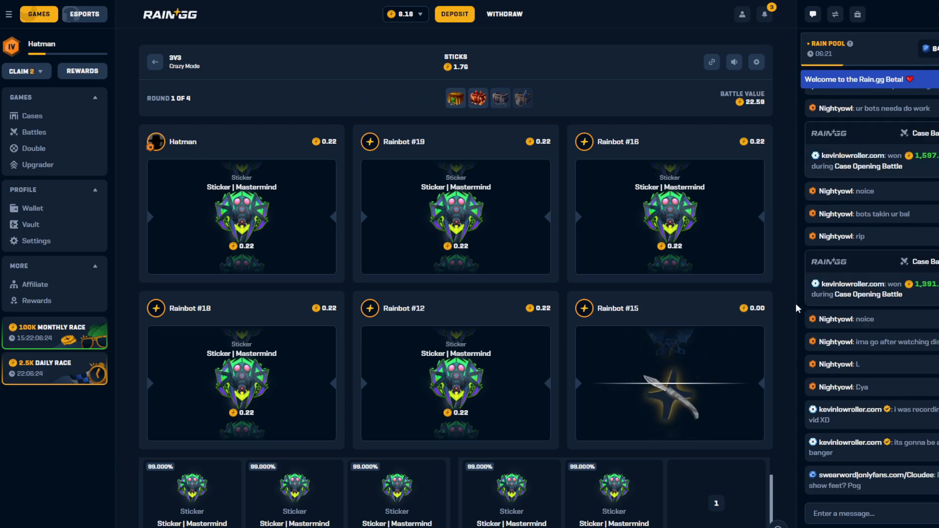
pyautogui.moveTo(455, 98)
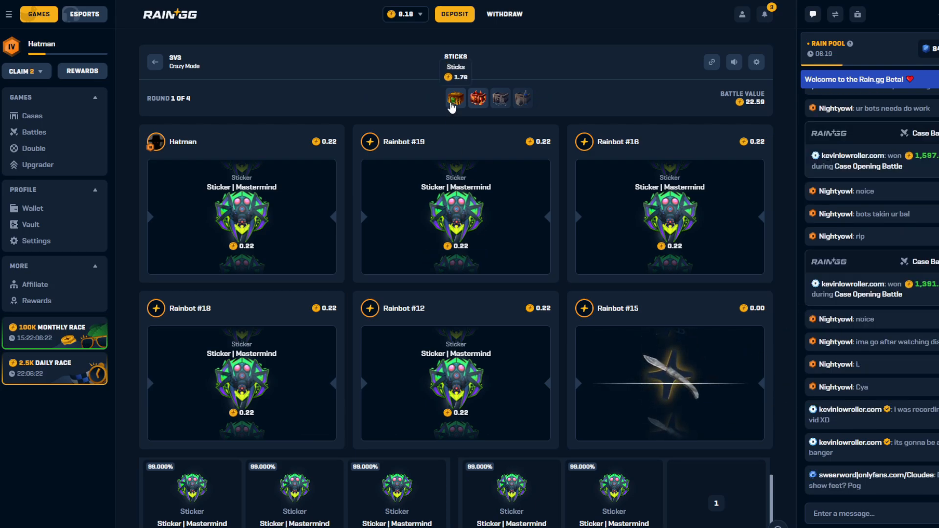
# Preview the Sticks case contents and dismiss the popup as the rounds spin
pyautogui.click(455, 98)
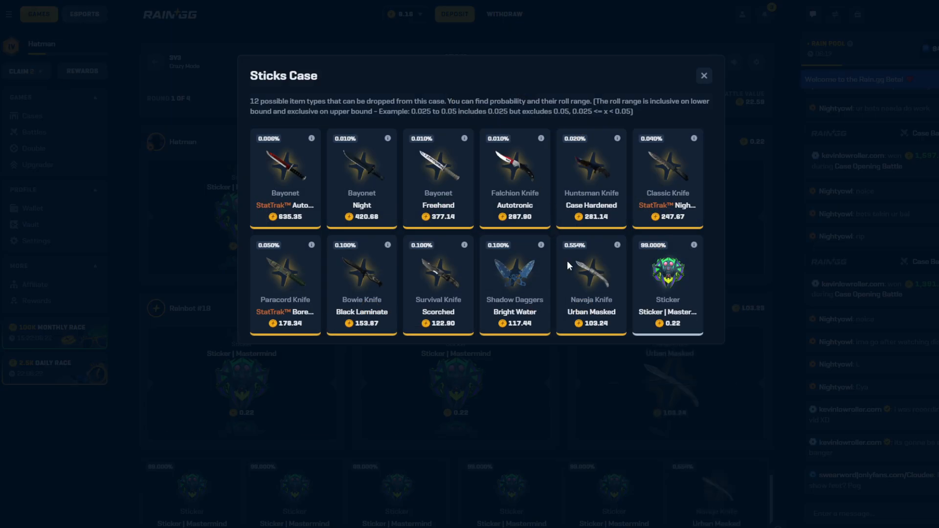
pyautogui.click(704, 75)
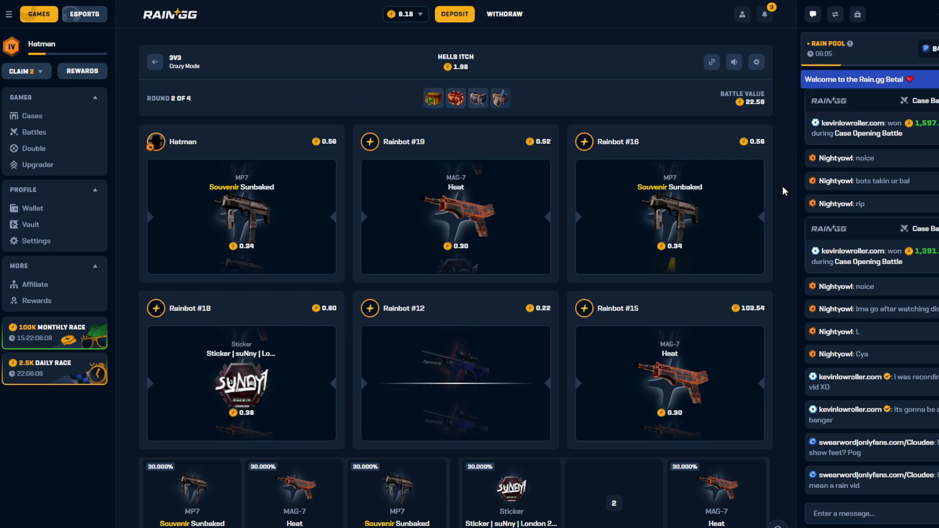
pyautogui.moveTo(725, 145)
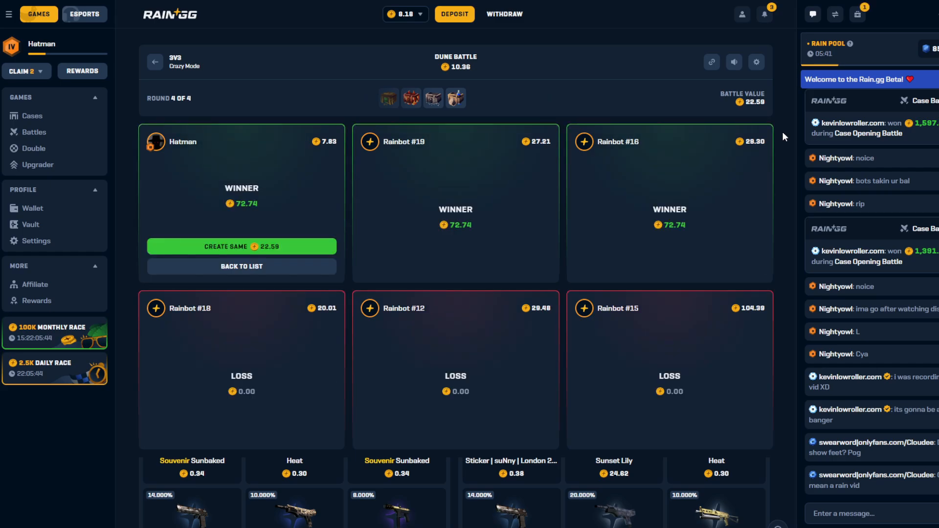
pyautogui.moveTo(312, 247)
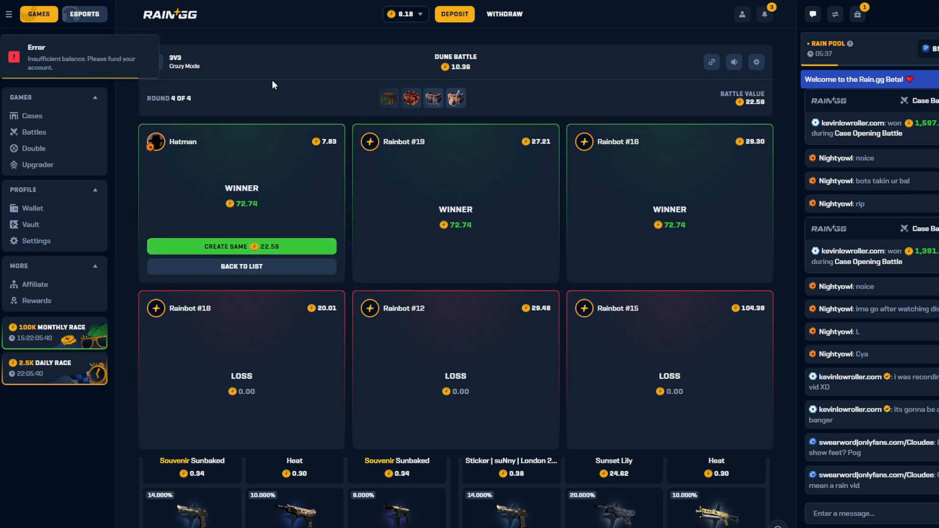
# Sell the won Glock-18 skin for 72.74 from inventory and recreate the same battle
pyautogui.click(857, 14)
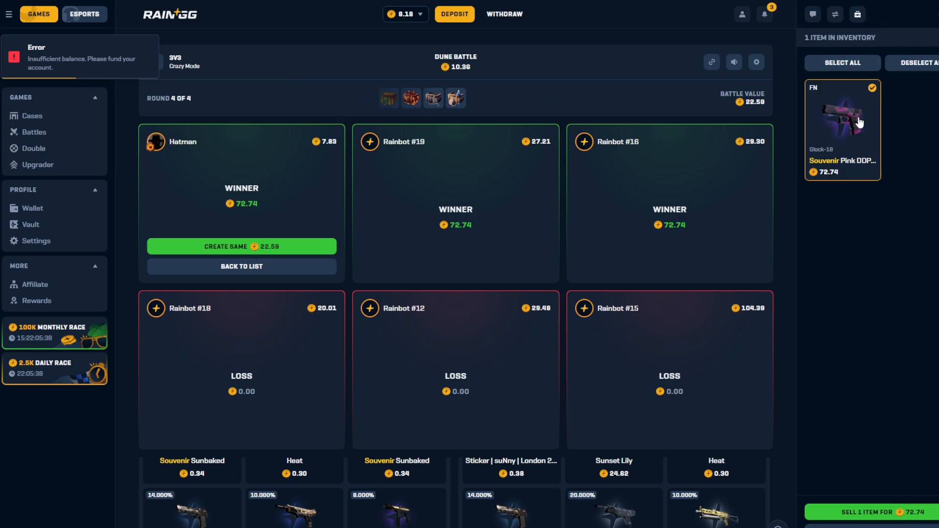
pyautogui.click(869, 512)
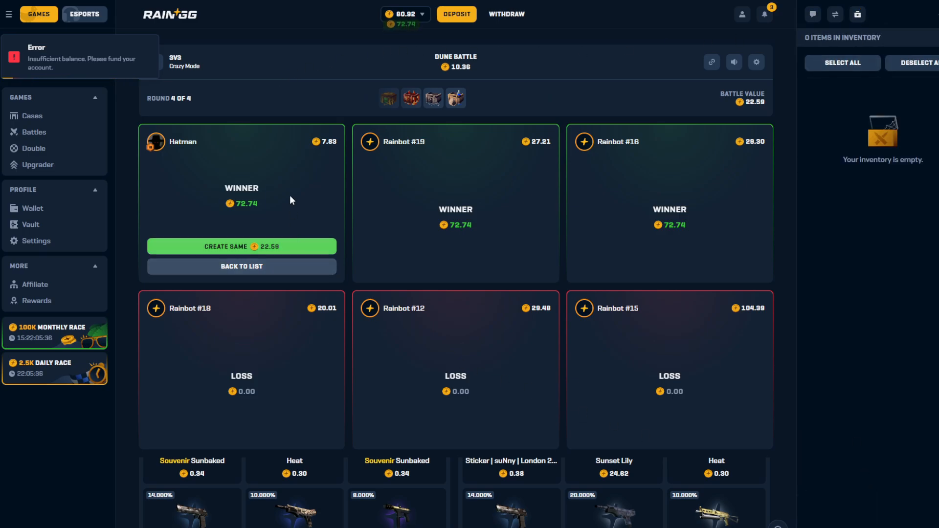
pyautogui.click(241, 247)
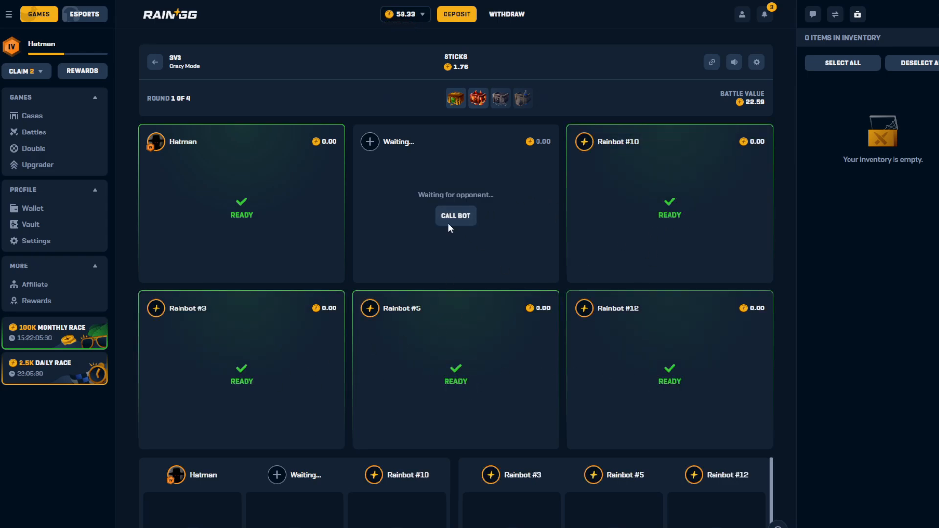
pyautogui.click(455, 215)
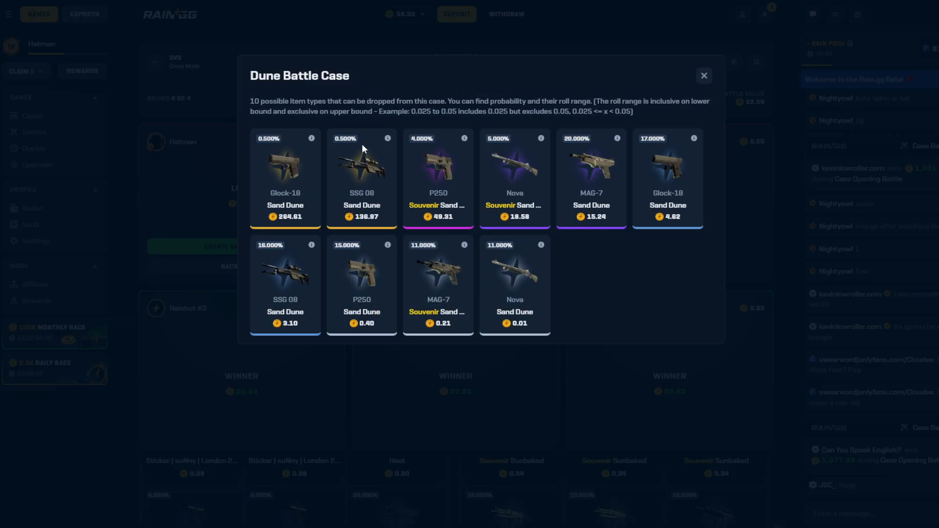
pyautogui.moveTo(355, 198)
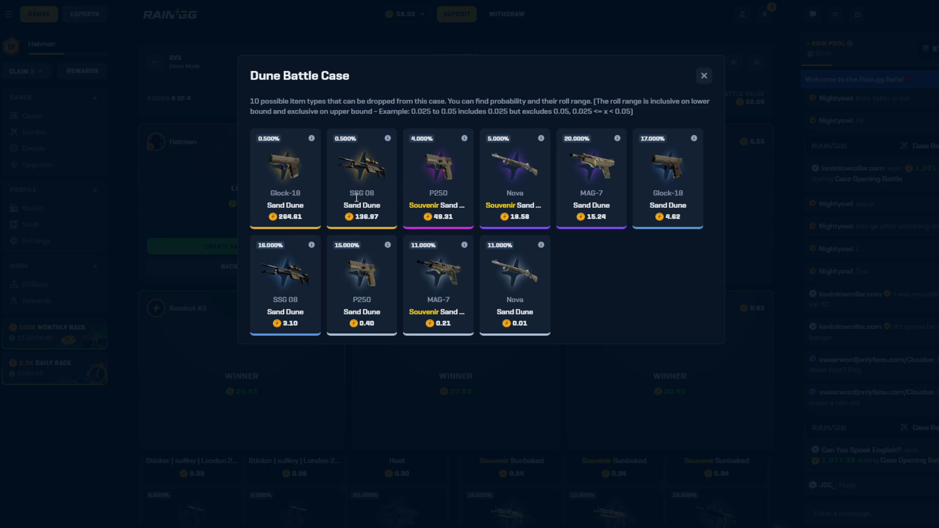
pyautogui.moveTo(625, 73)
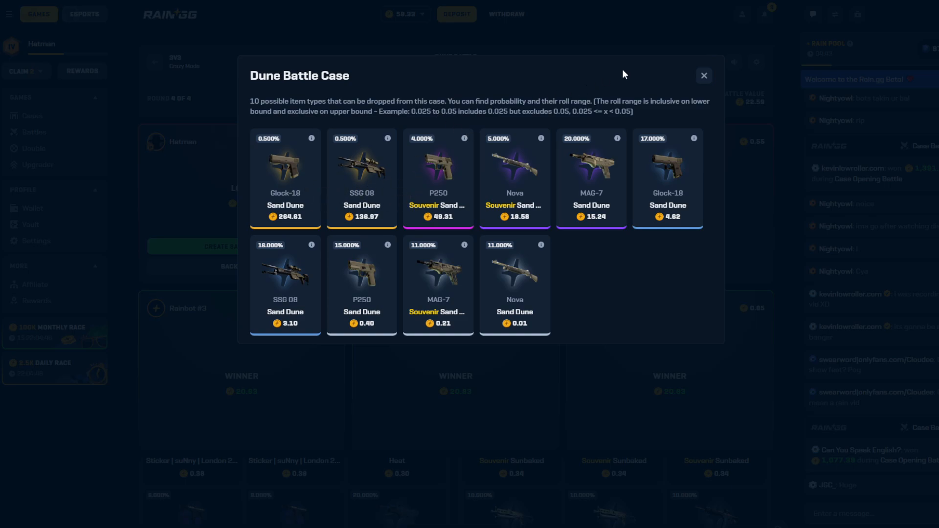
pyautogui.moveTo(345, 183)
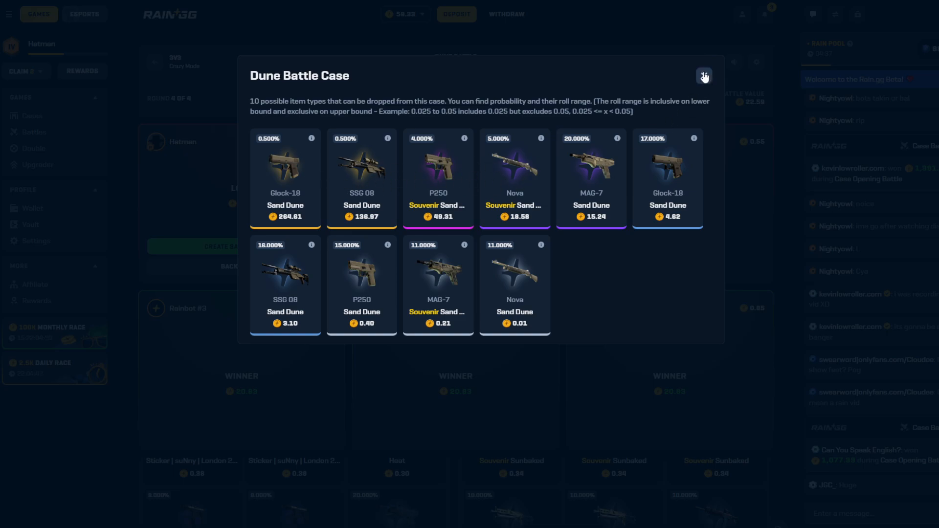
pyautogui.moveTo(551, 137)
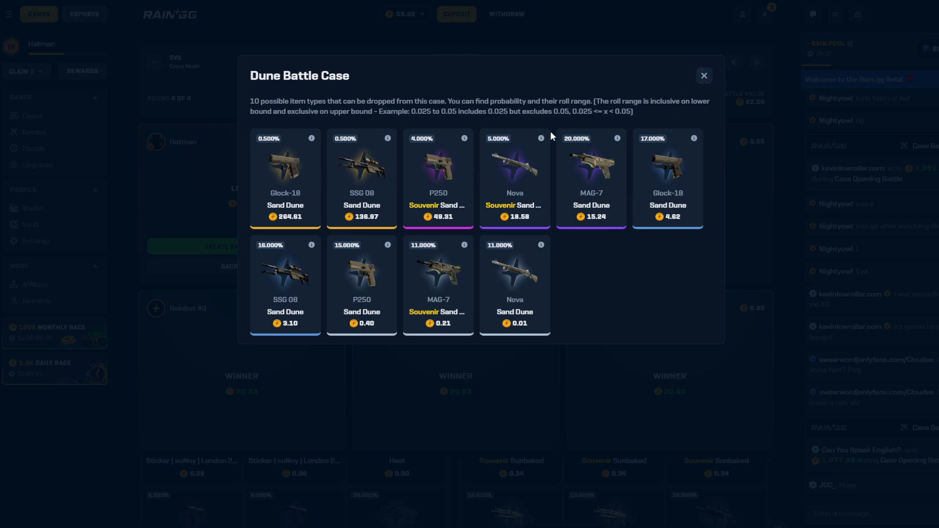
# Dismiss the Dune Battle Case contents to reveal the lost repeat battle
pyautogui.click(704, 75)
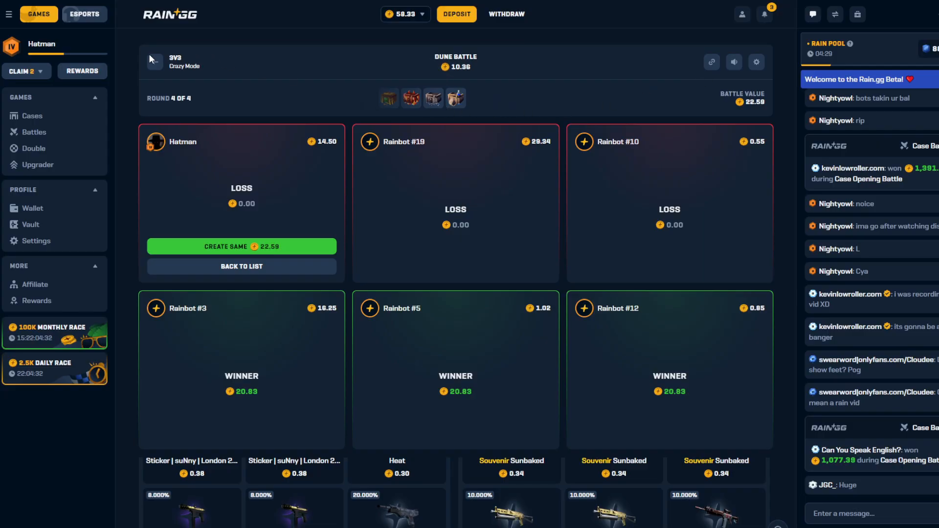
# Begin a new battle and browse the Add Cases list for cases to include
pyautogui.click(241, 246)
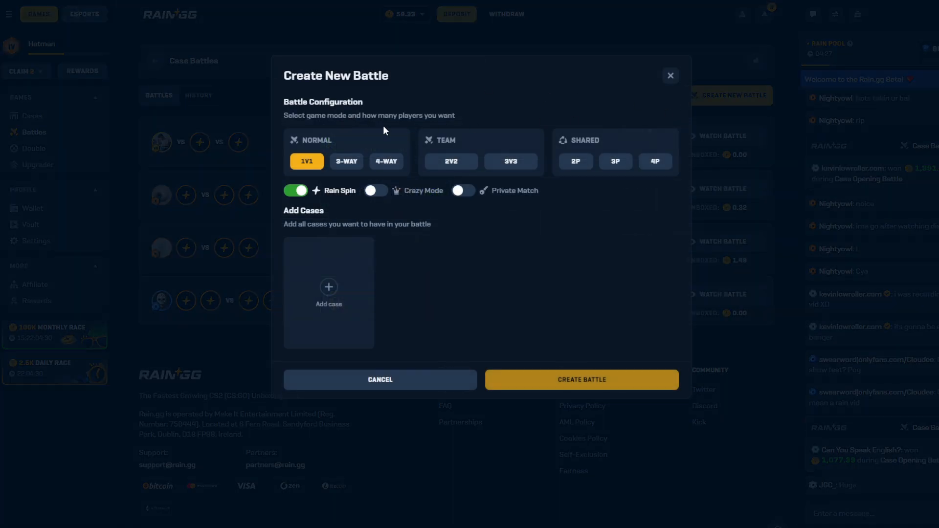
pyautogui.click(329, 291)
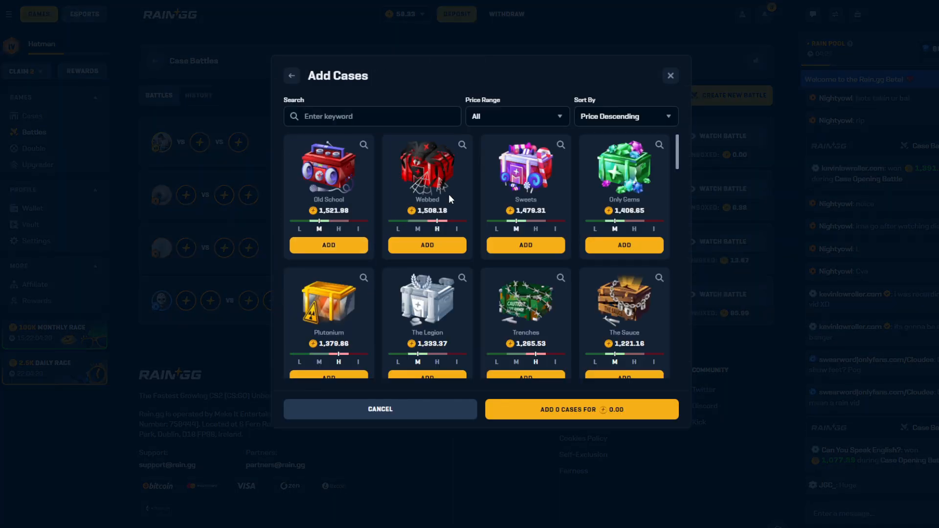
pyautogui.scroll(-3)
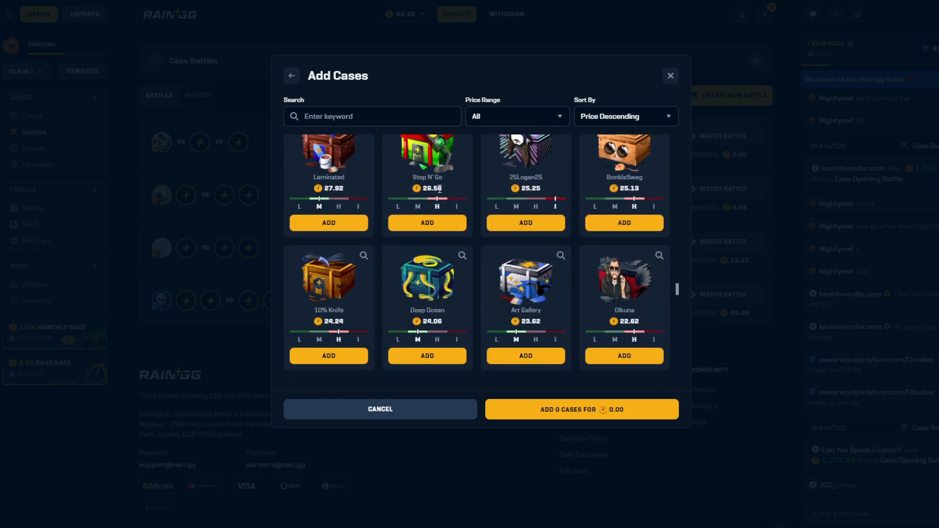
pyautogui.scroll(-3)
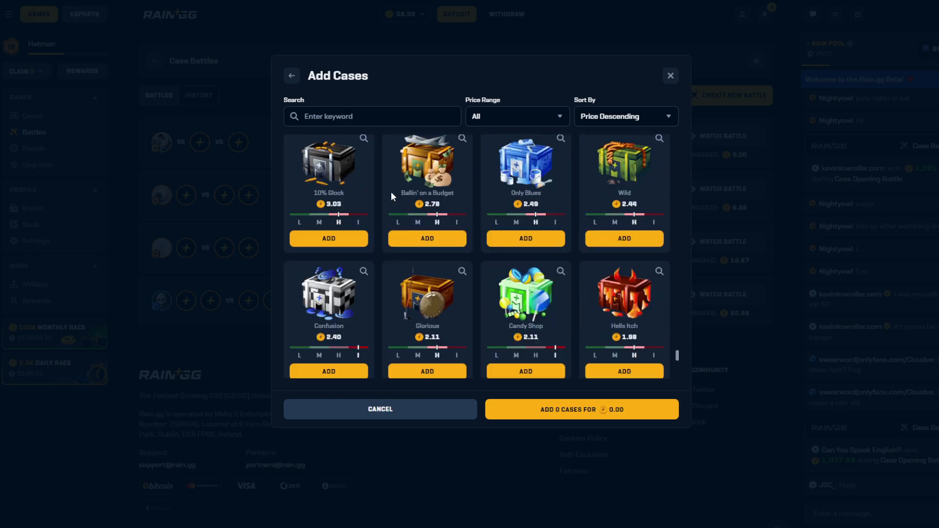
pyautogui.scroll(3)
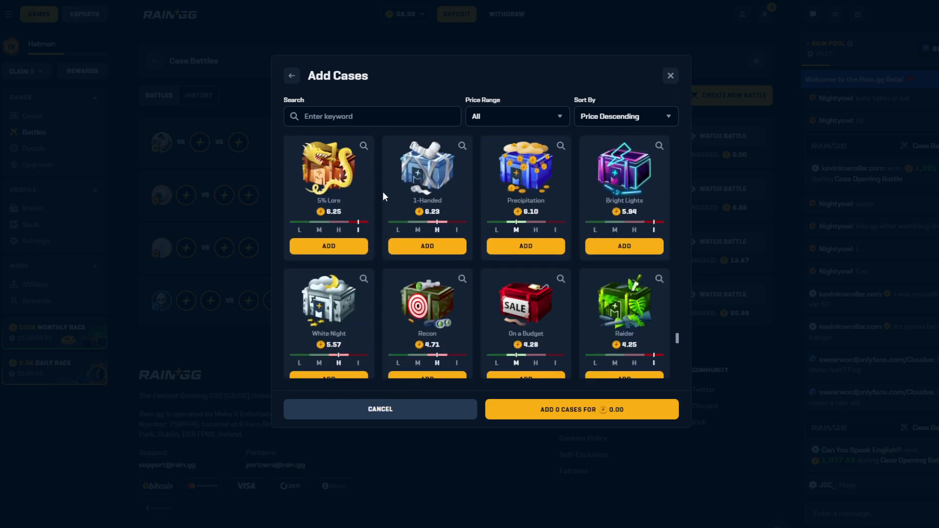
pyautogui.scroll(-3)
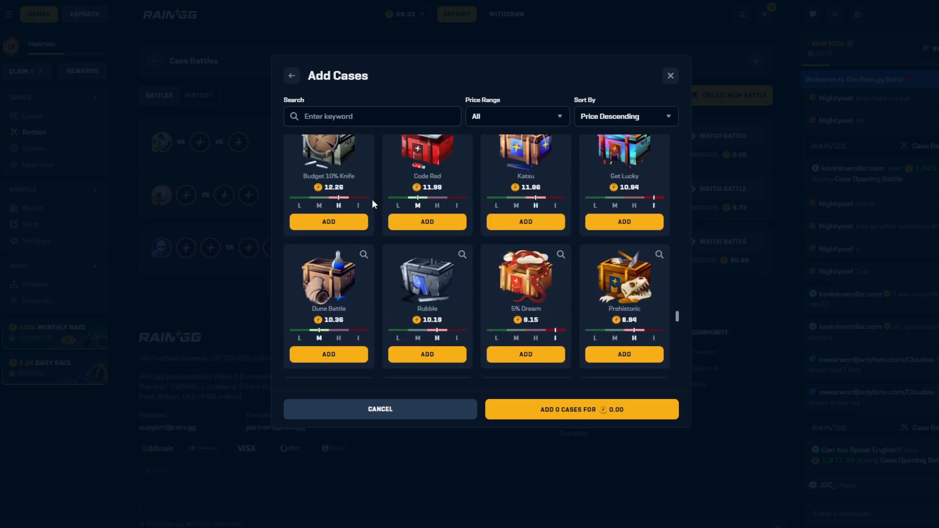
pyautogui.scroll(-3)
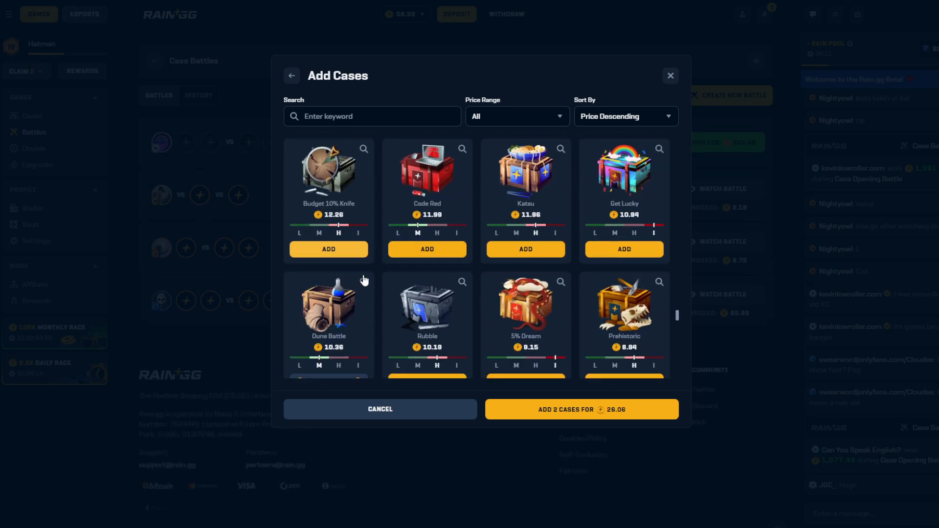
pyautogui.scroll(-3)
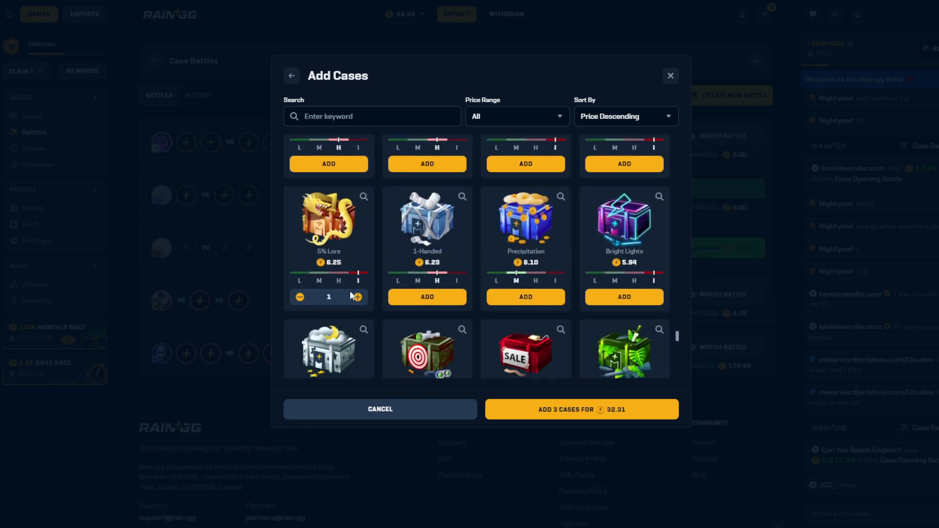
pyautogui.scroll(-3)
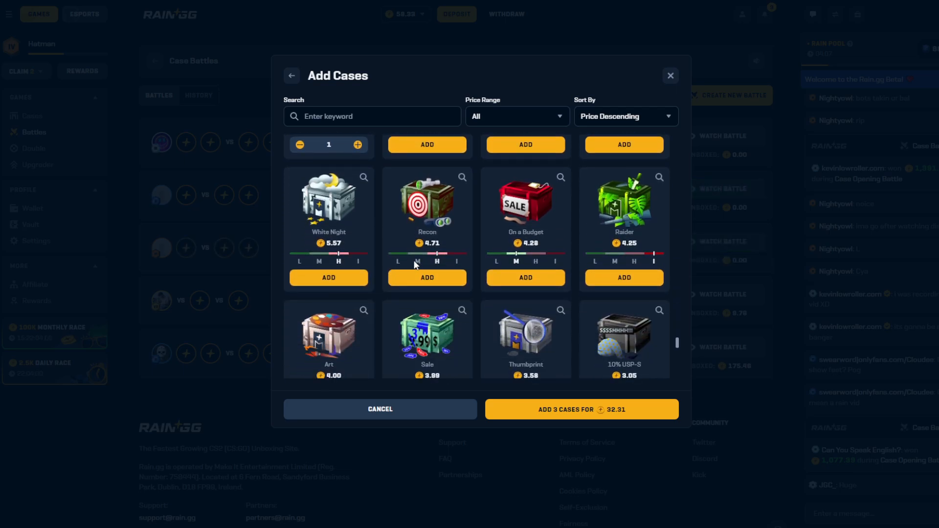
pyautogui.scroll(-3)
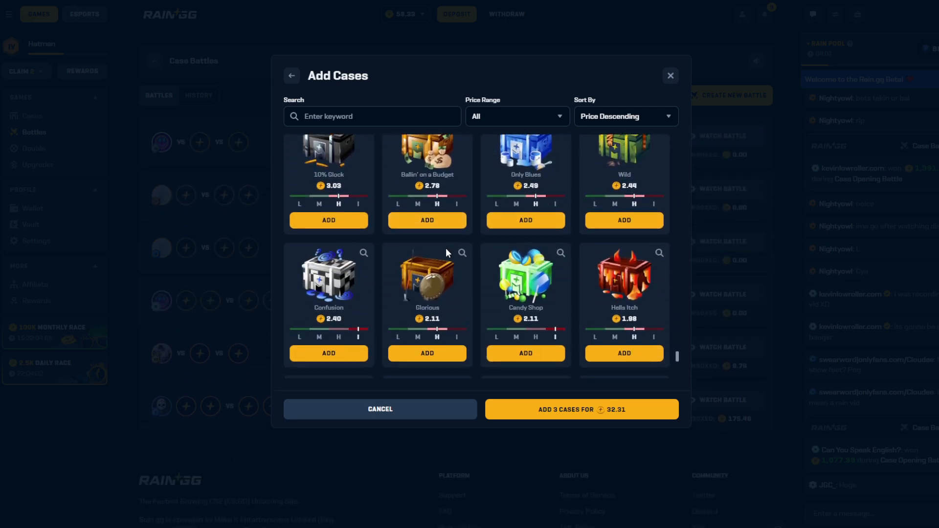
pyautogui.scroll(-3)
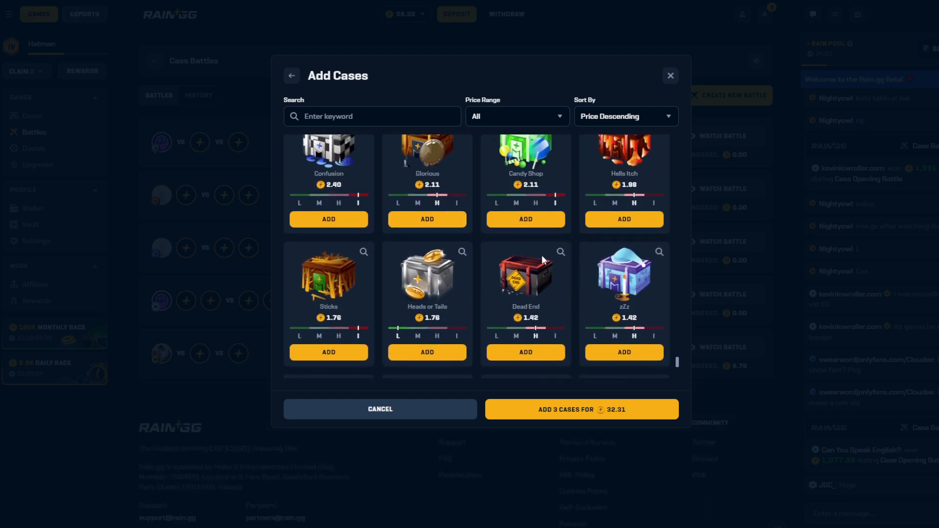
pyautogui.scroll(3)
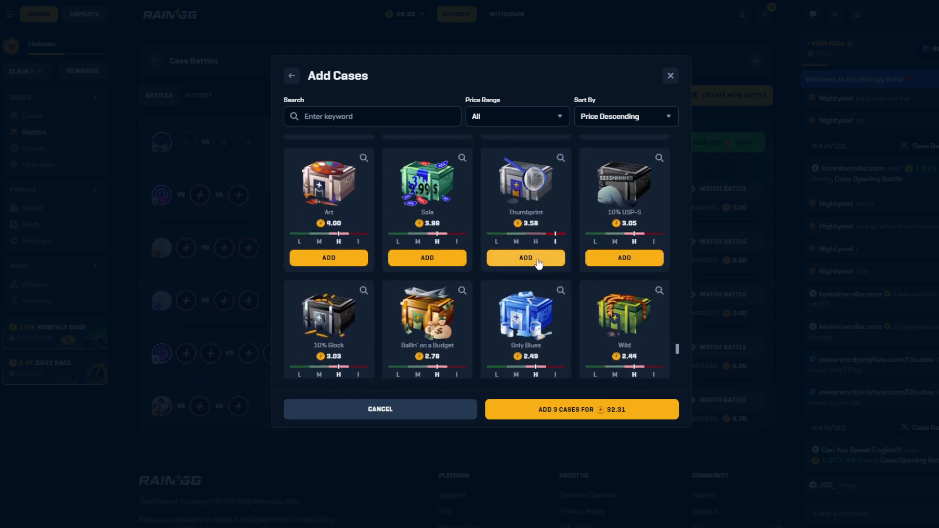
pyautogui.scroll(3)
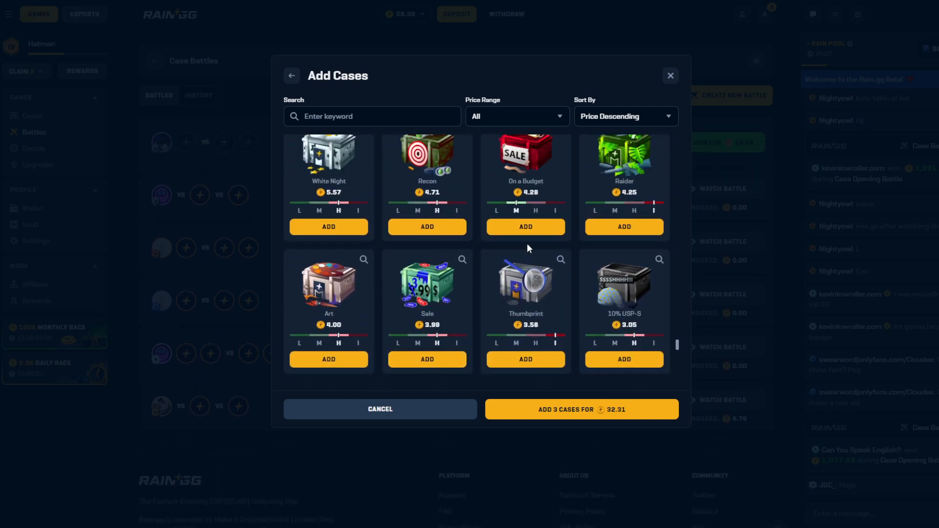
pyautogui.scroll(-3)
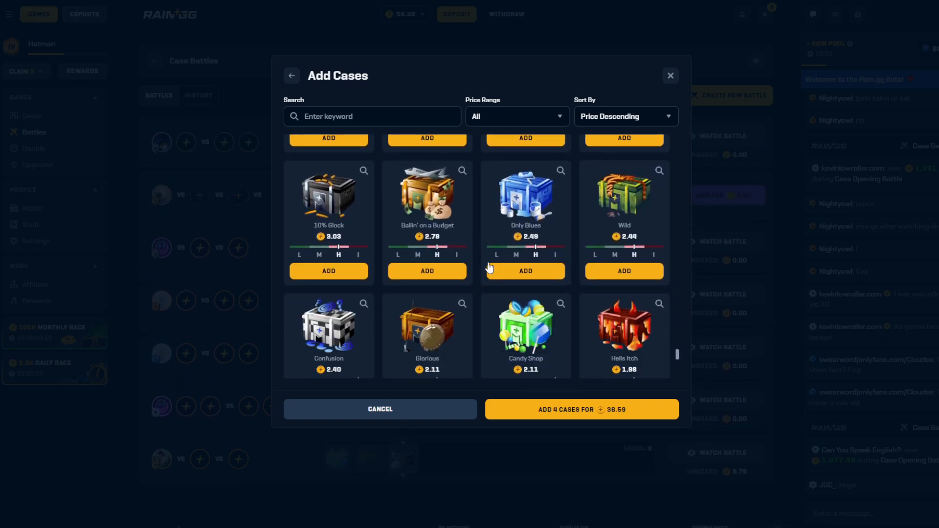
# Choose five cases including Hells Itch for 38.35 and switch Crazy Mode on
pyautogui.click(428, 271)
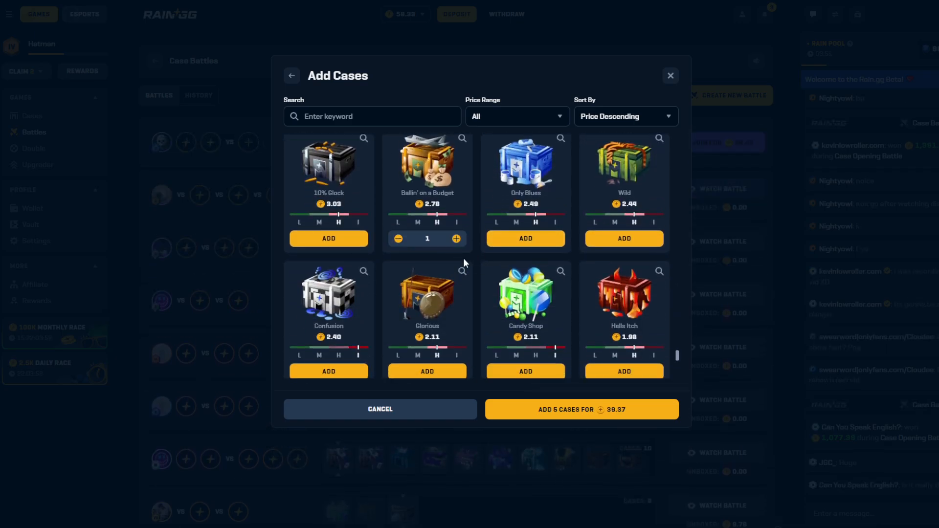
pyautogui.click(398, 239)
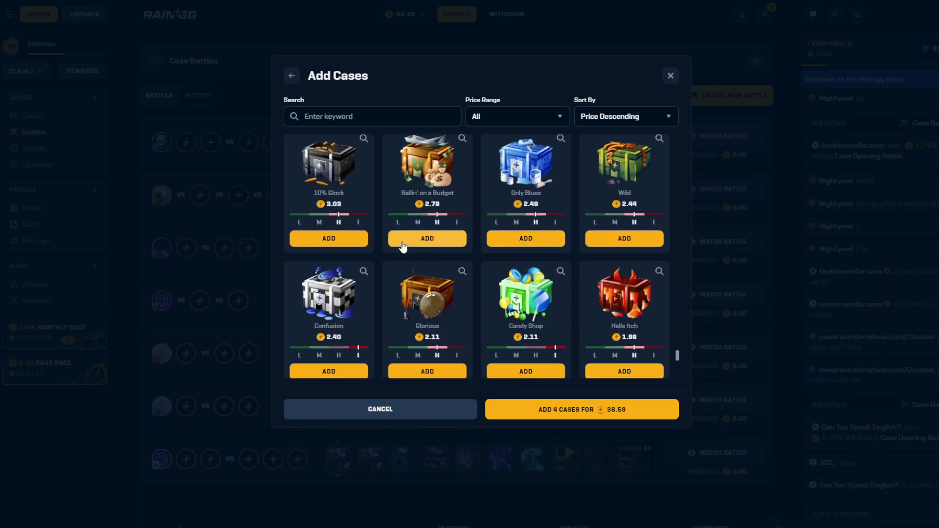
pyautogui.click(623, 371)
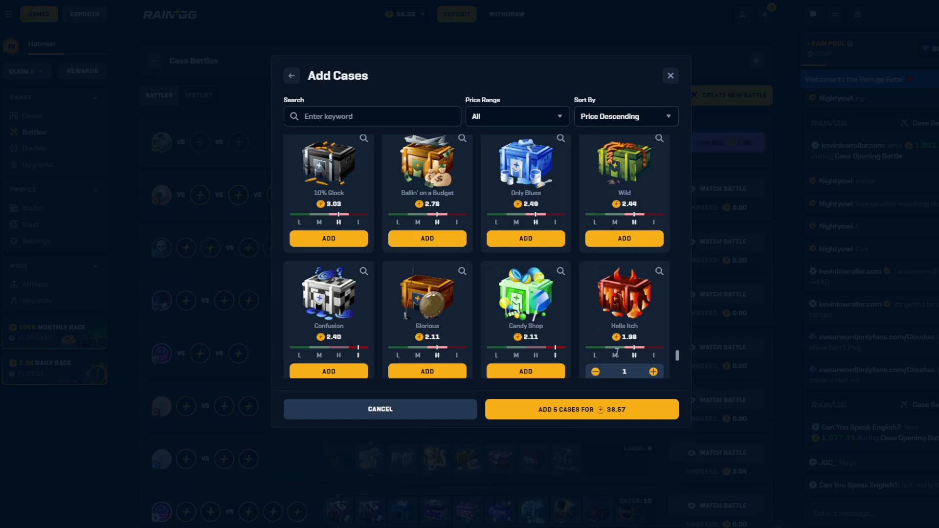
pyautogui.moveTo(627, 325)
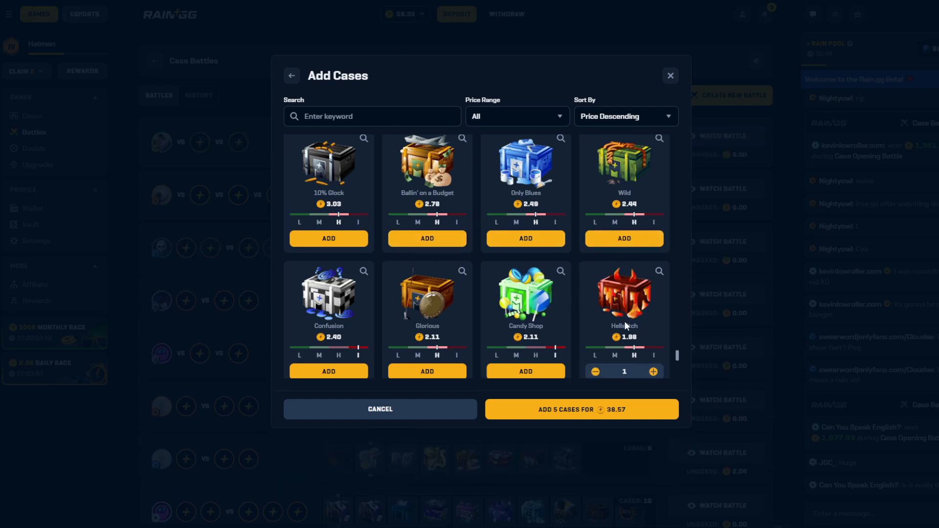
pyautogui.scroll(-3)
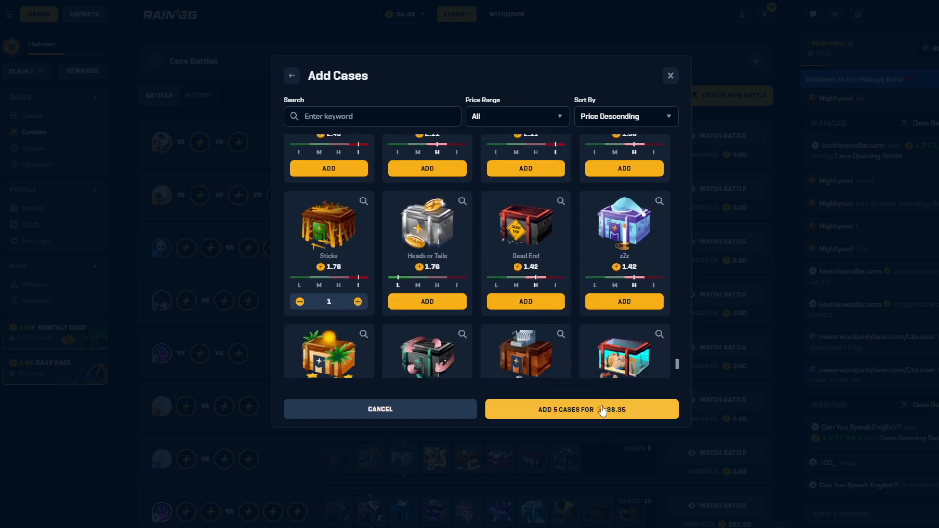
pyautogui.click(580, 409)
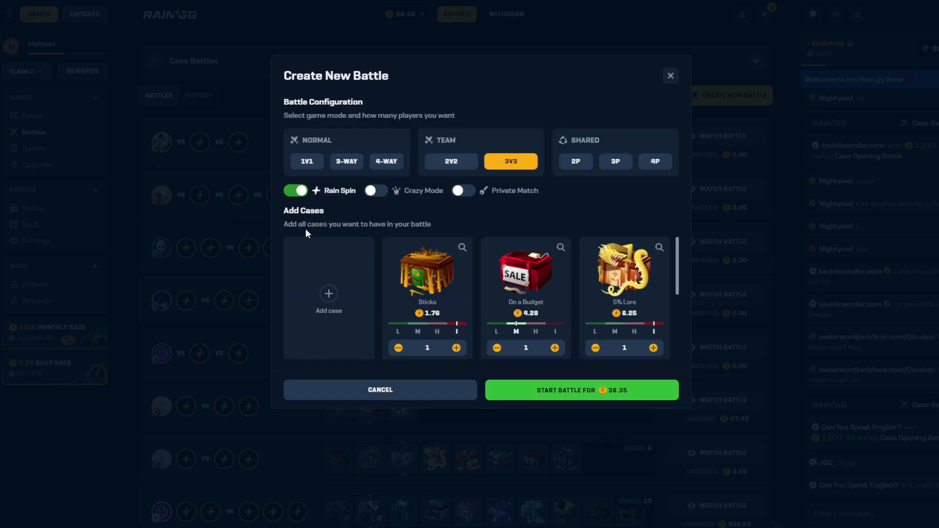
pyautogui.click(376, 191)
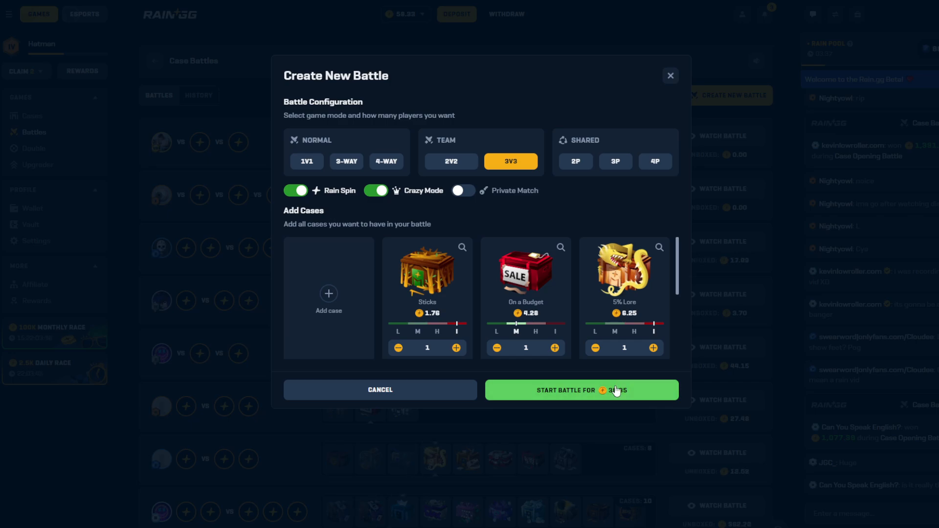
# Start the 38.35 crazy-mode 3v3 battle and let the five rounds run against Rainbots
pyautogui.click(580, 390)
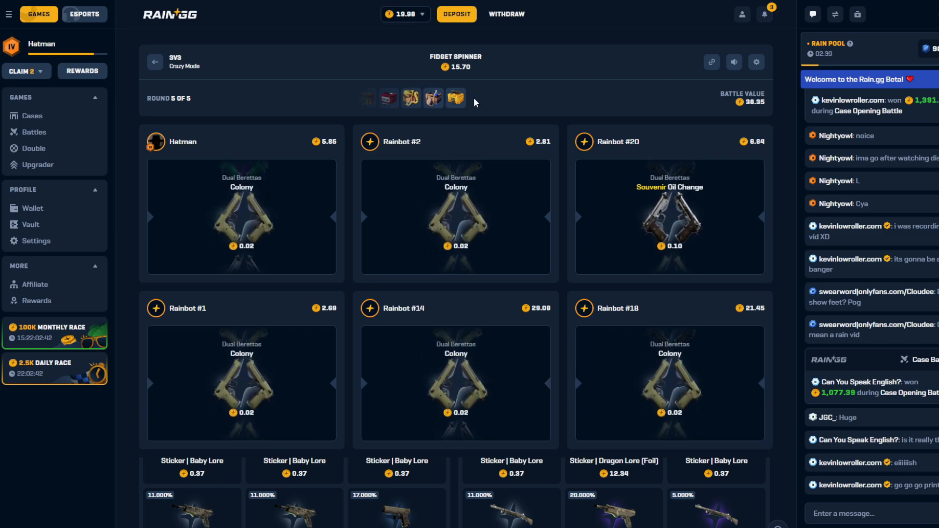
# Check the Fidget Spinner drops, view the 22.92 win and inventory, then request the same battle
pyautogui.click(455, 97)
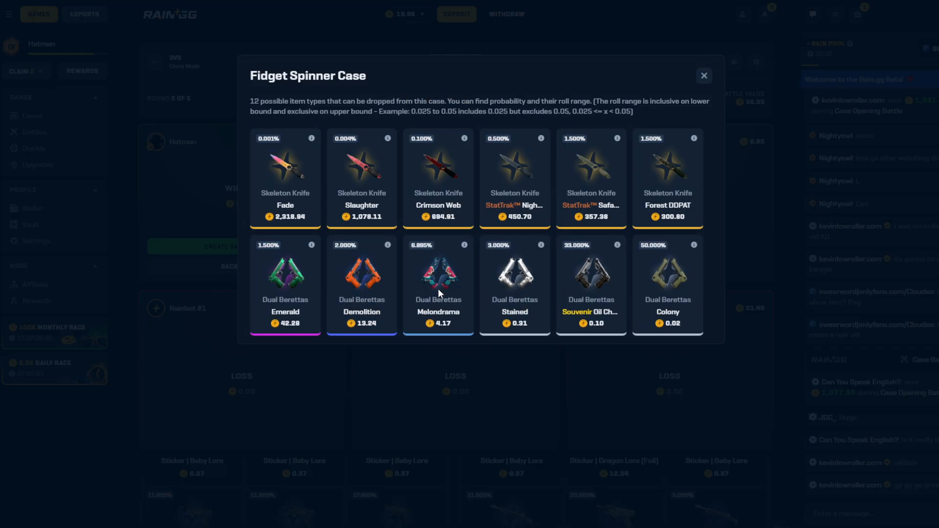
pyautogui.moveTo(567, 134)
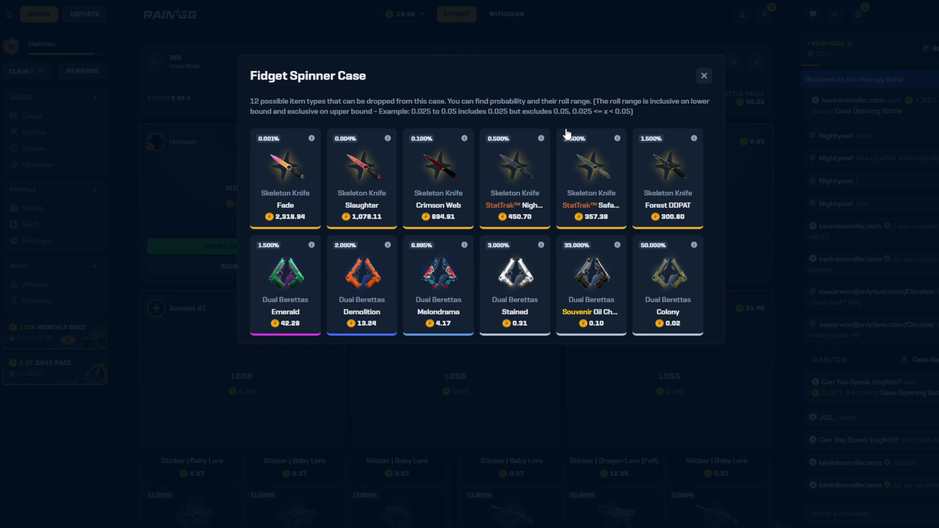
pyautogui.click(704, 75)
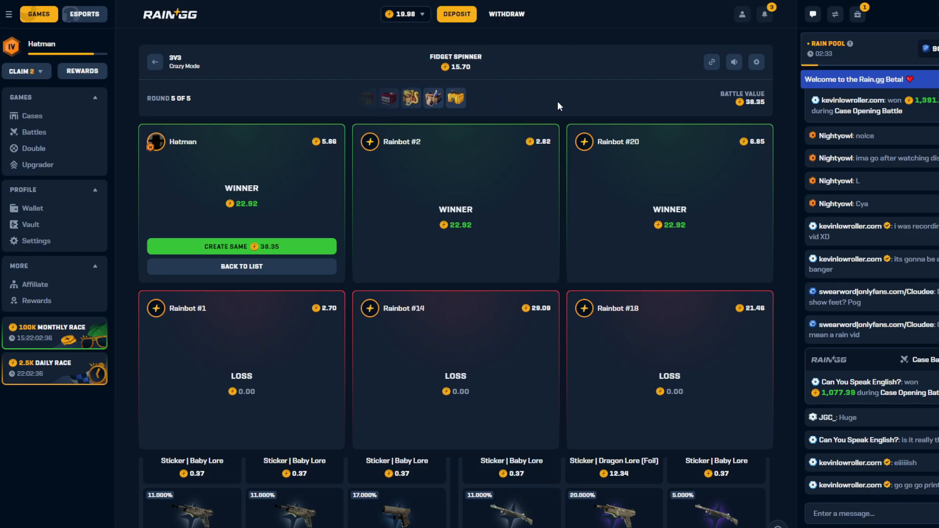
pyautogui.moveTo(905, 42)
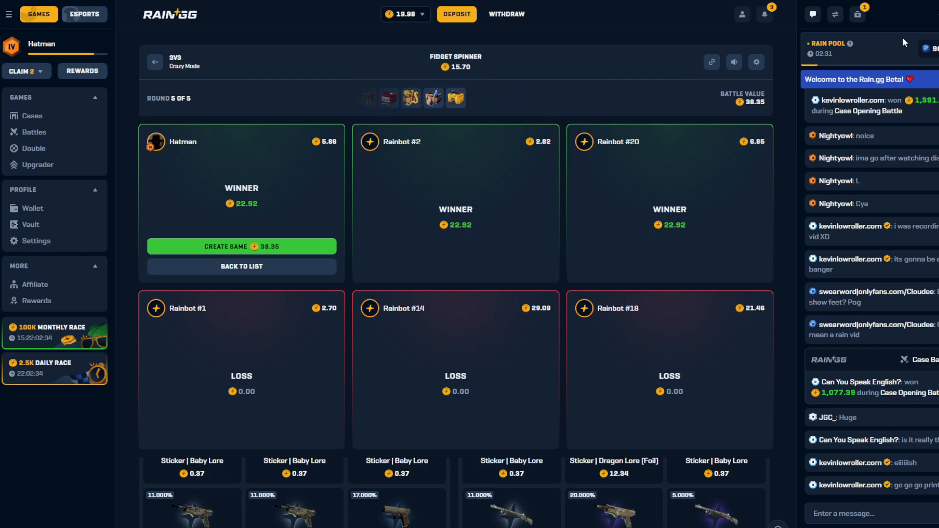
pyautogui.click(857, 14)
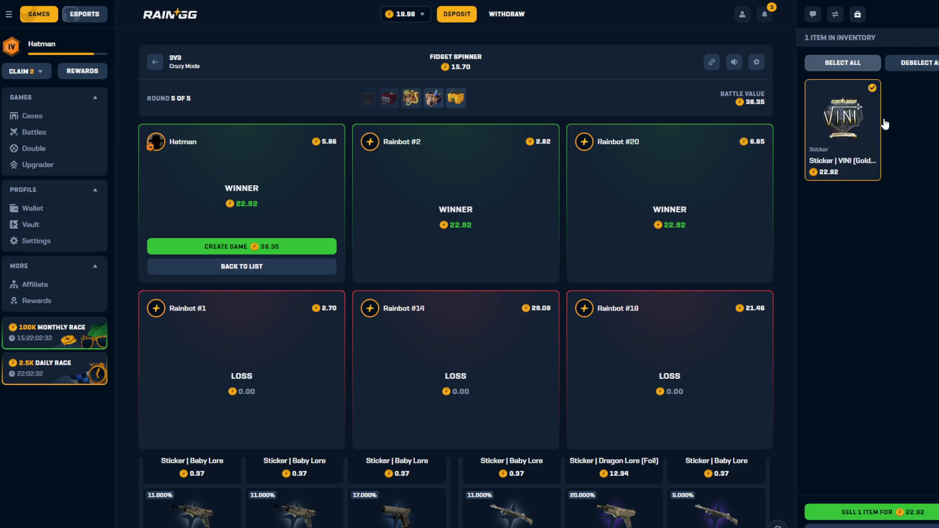
pyautogui.click(871, 512)
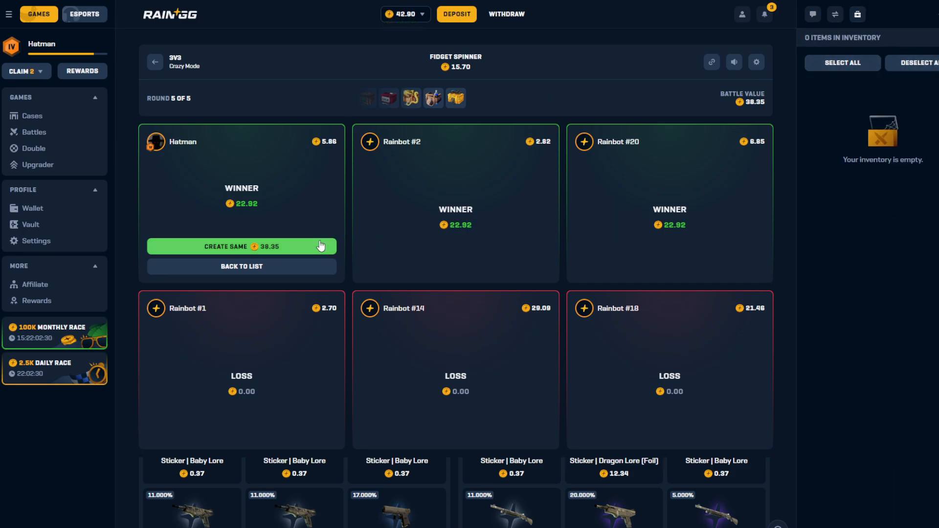
# Run the repeat 38.35 battle through all five rounds and expand each player's spin results
pyautogui.click(241, 247)
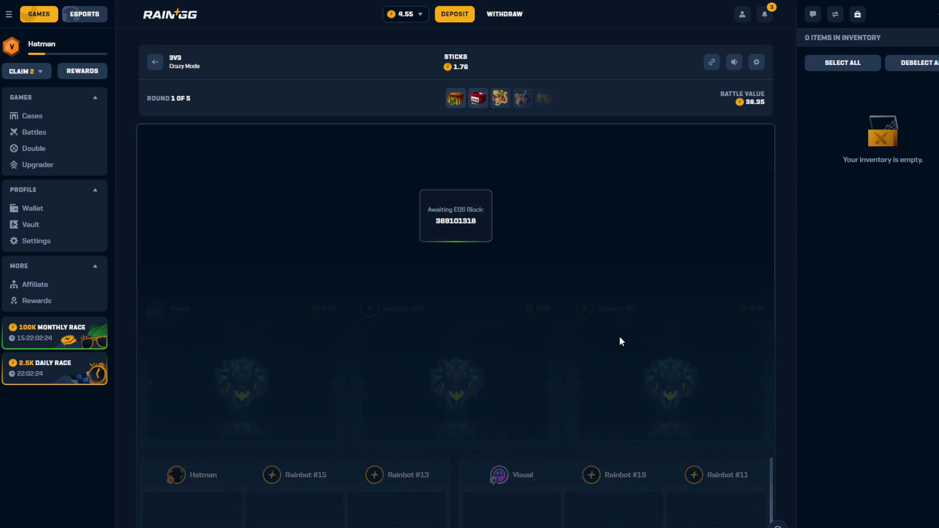
pyautogui.moveTo(259, 313)
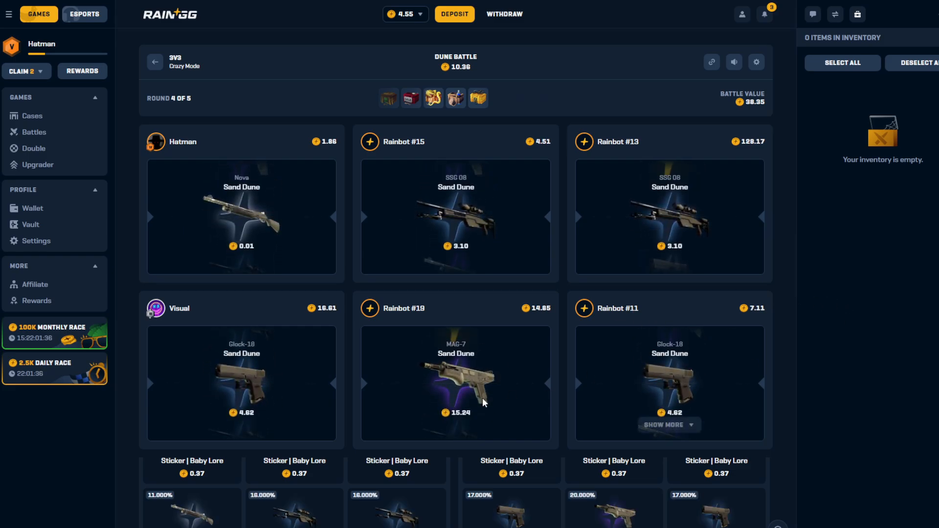
pyautogui.click(668, 425)
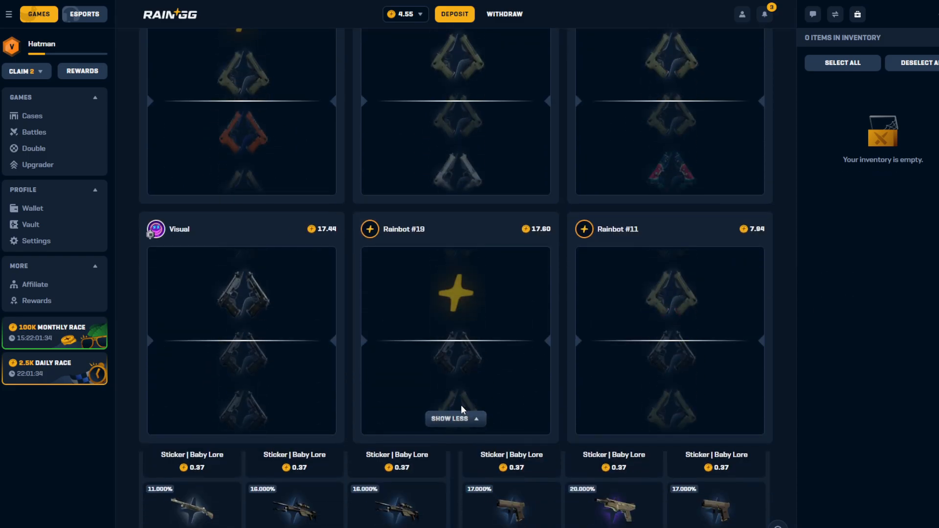
pyautogui.scroll(3)
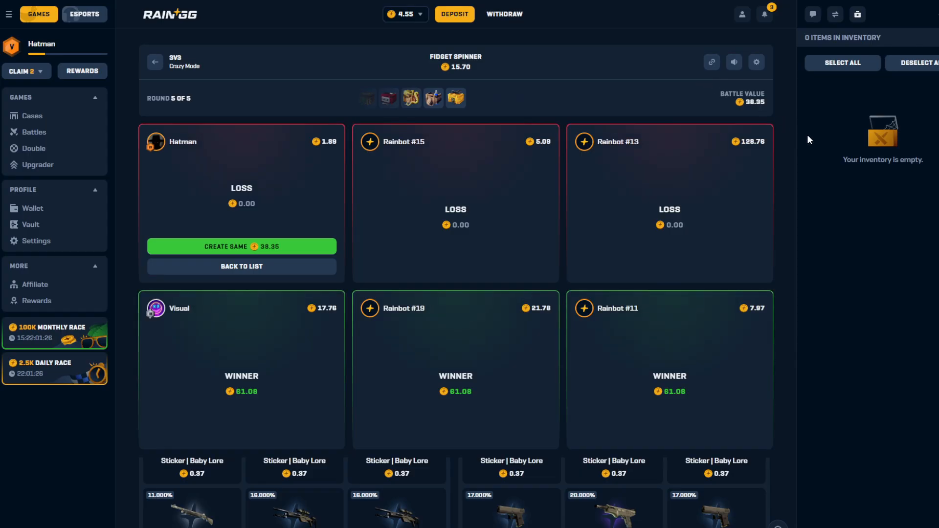
pyautogui.moveTo(788, 163)
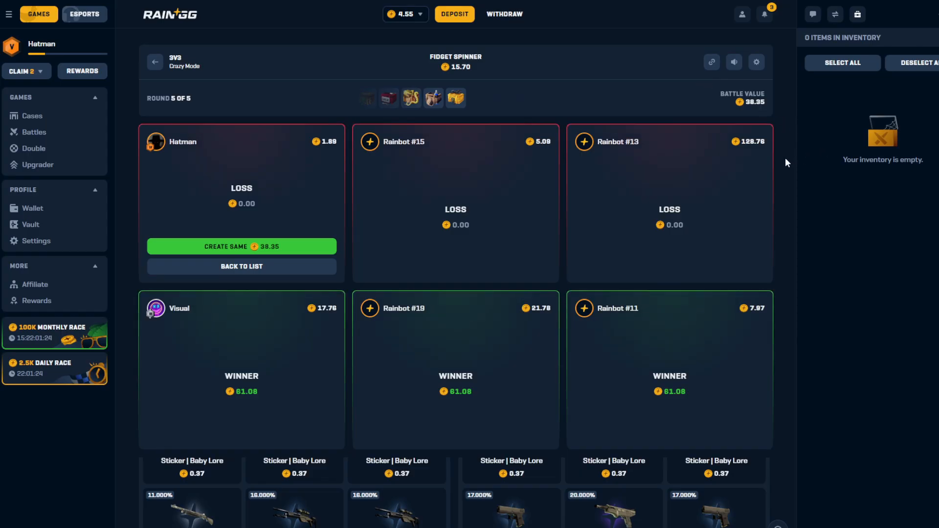
# Return to the battle list and begin creating a new 4P Shared battle
pyautogui.click(156, 61)
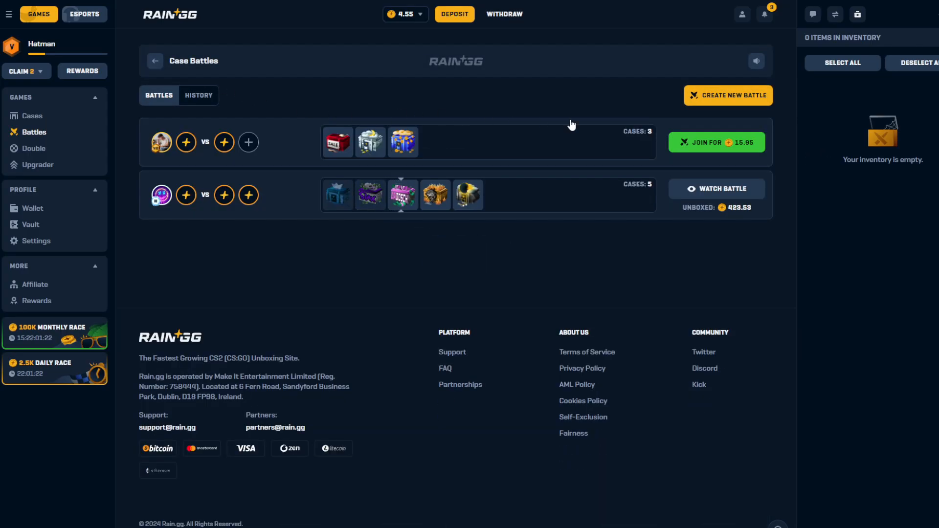
pyautogui.click(248, 142)
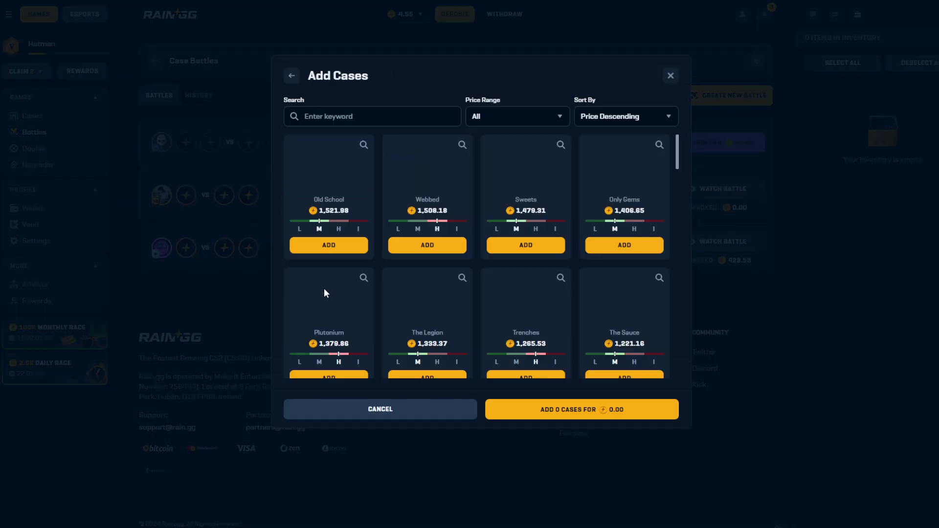
pyautogui.scroll(-3)
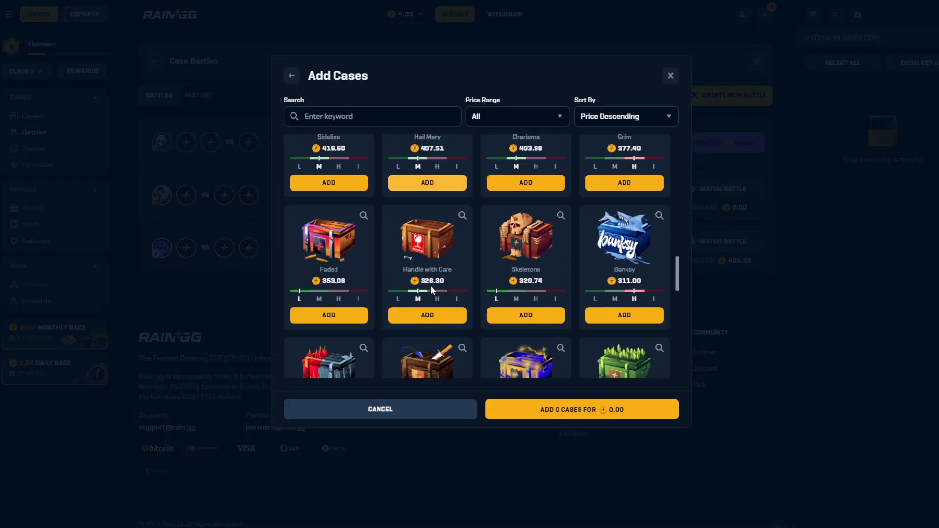
pyautogui.scroll(-3)
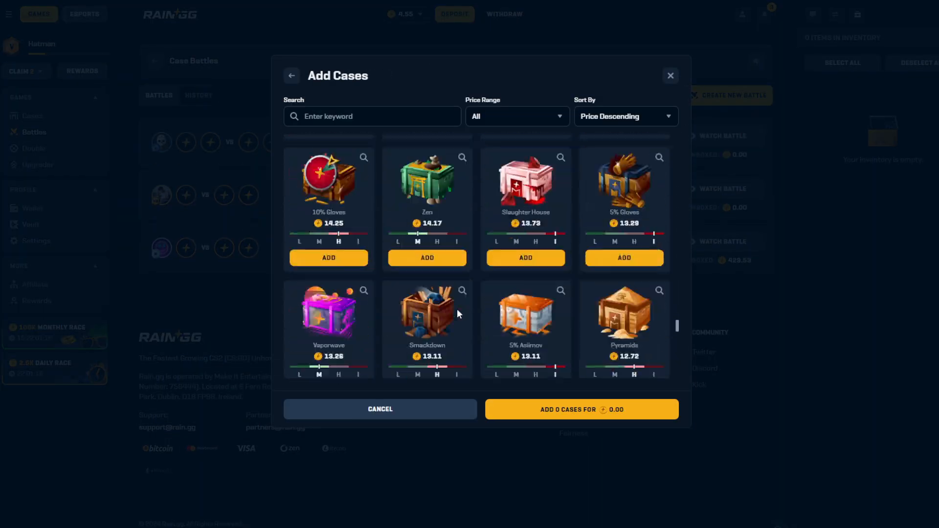
pyautogui.scroll(-3)
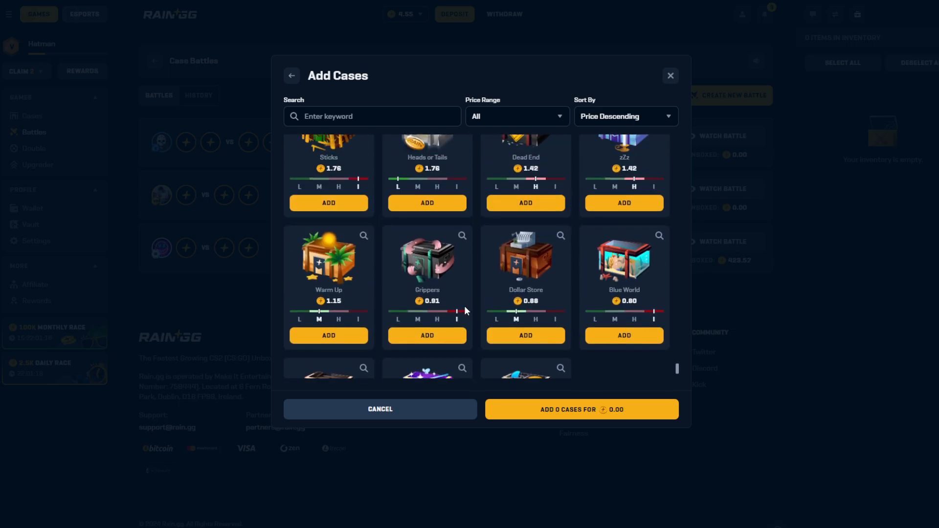
pyautogui.scroll(3)
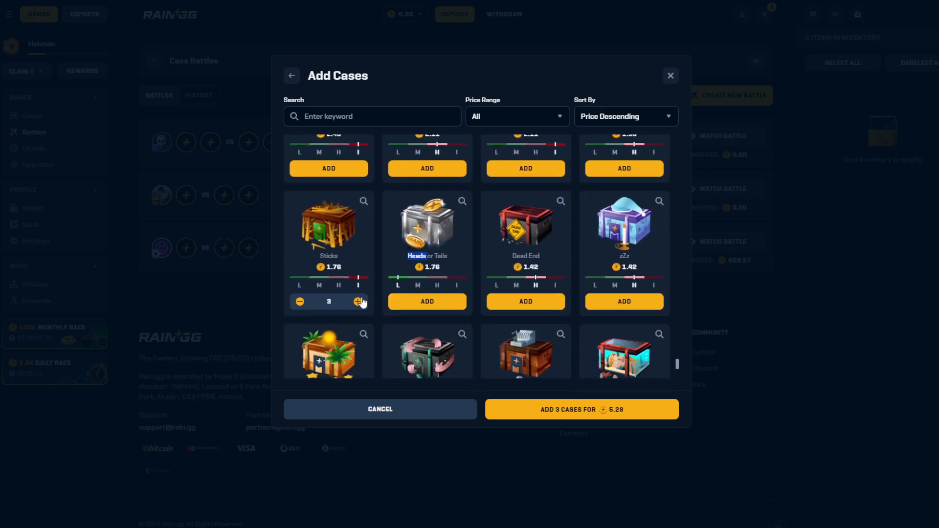
pyautogui.moveTo(311, 302)
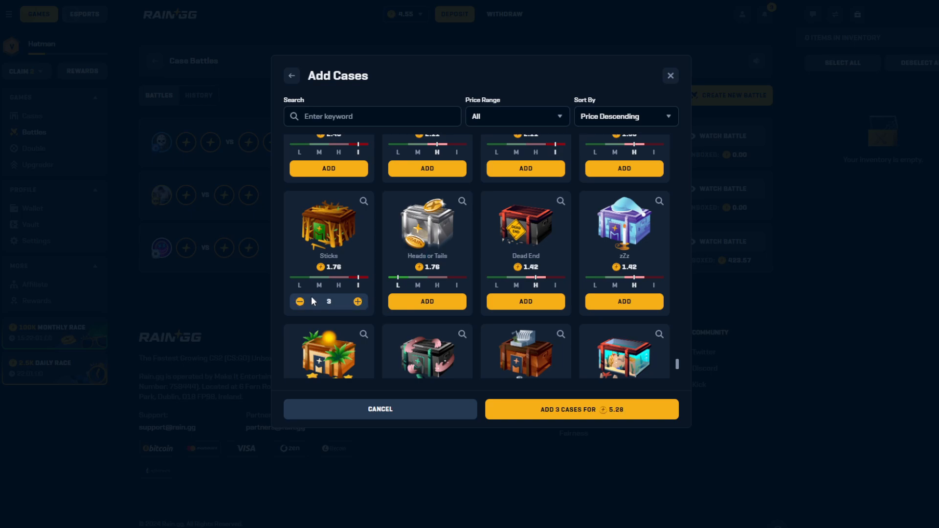
# Fill the battle with two Sticks cases and one Grippers case, totalling 4.43
pyautogui.click(299, 301)
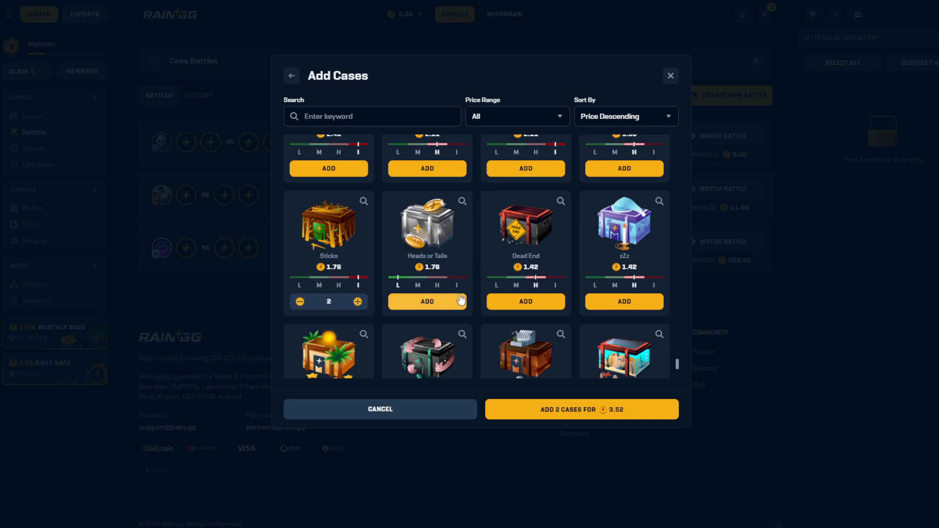
pyautogui.click(427, 301)
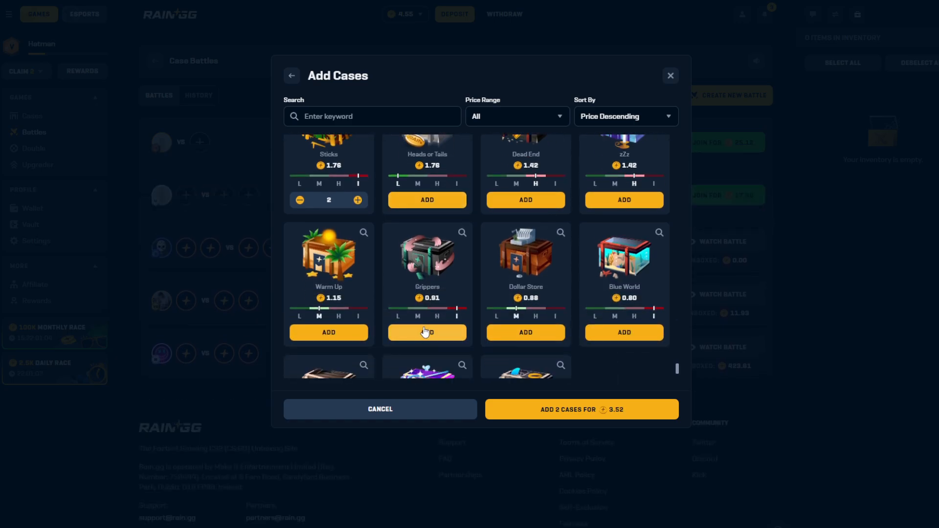
pyautogui.click(427, 332)
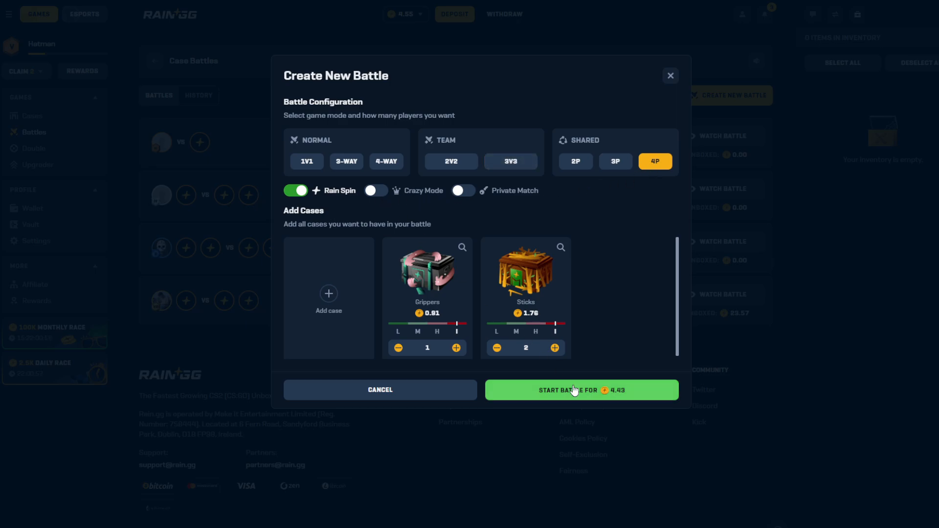
# Start the 4.43 shared battle, checking the Grippers drops while its three rounds play out
pyautogui.click(580, 391)
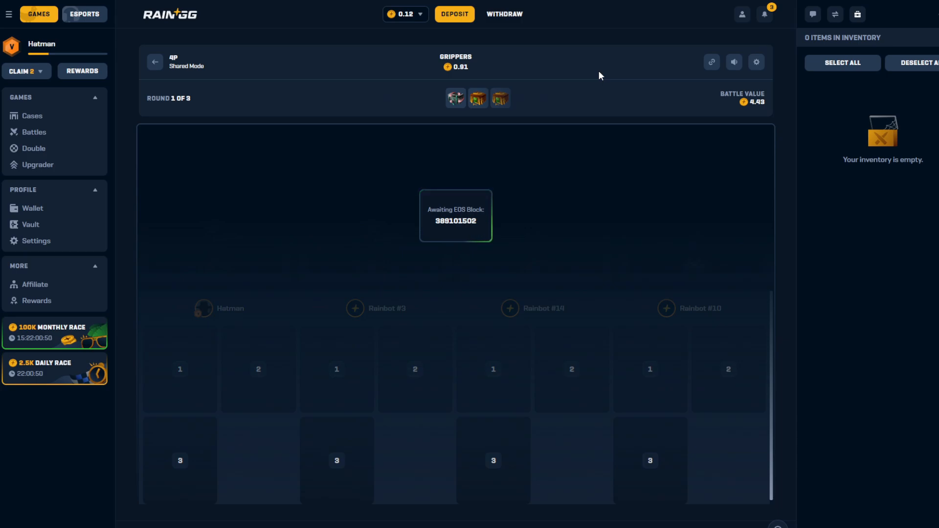
pyautogui.moveTo(594, 92)
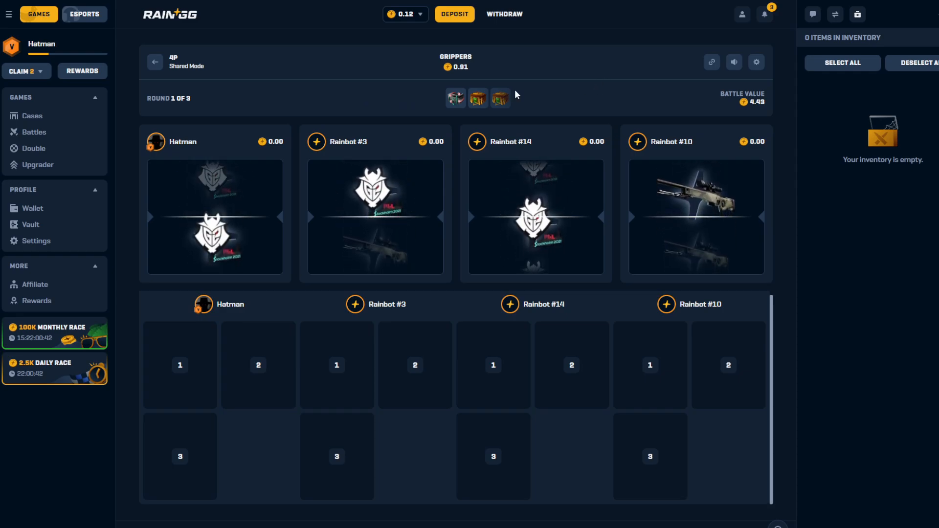
pyautogui.click(478, 98)
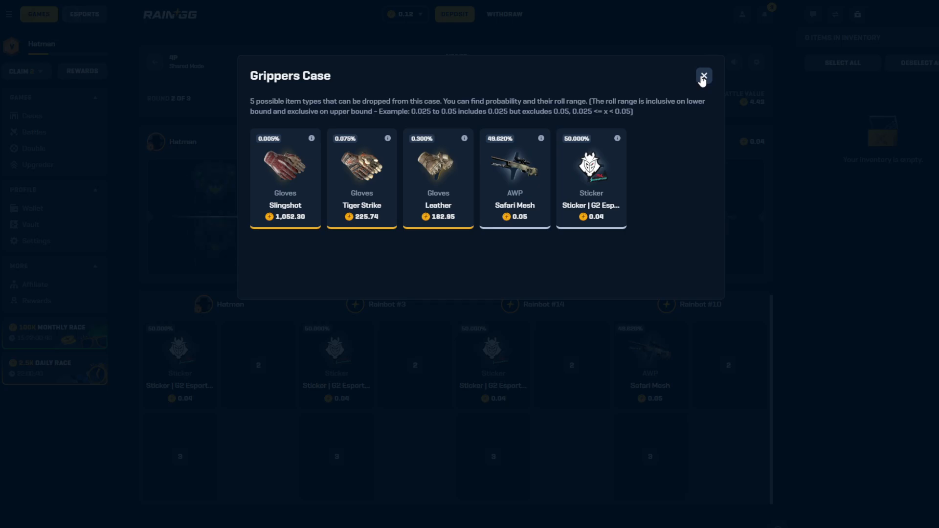
pyautogui.click(704, 76)
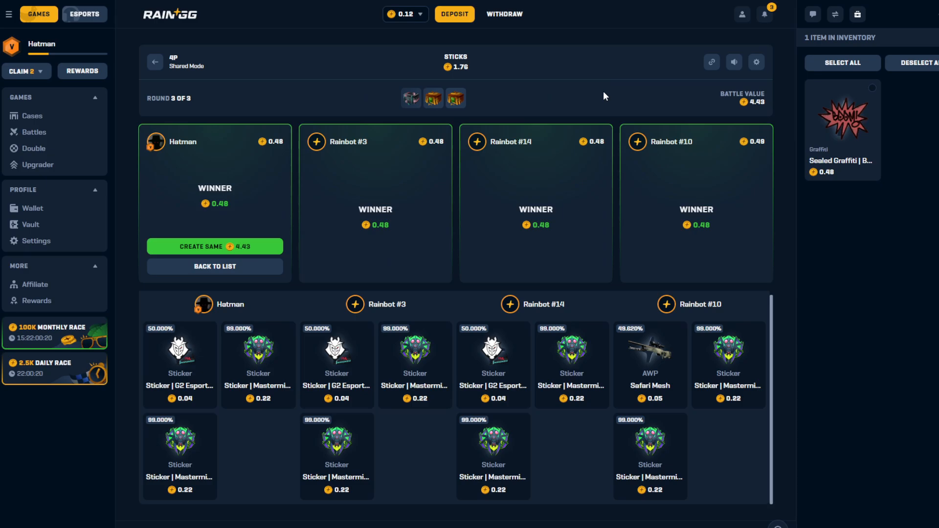
# Sell the won graffiti item for 0.48, emptying the inventory
pyautogui.click(842, 129)
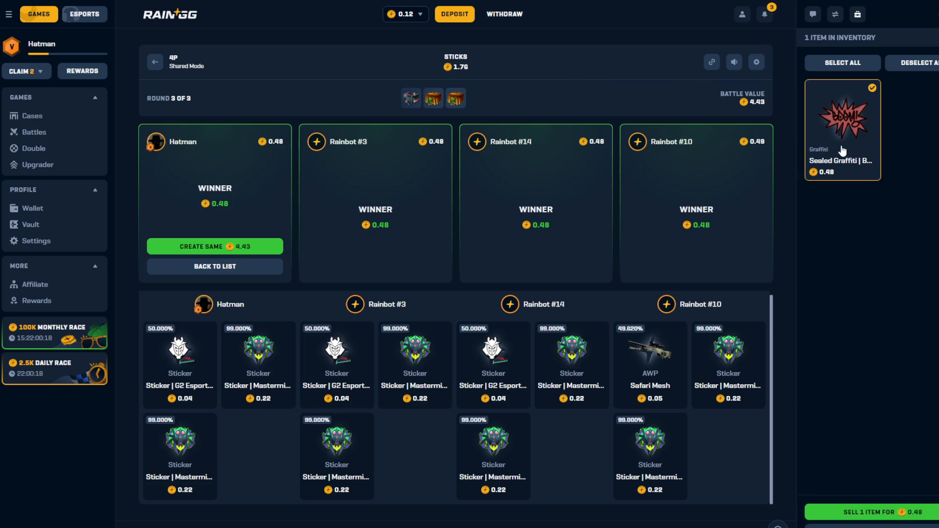
pyautogui.click(873, 511)
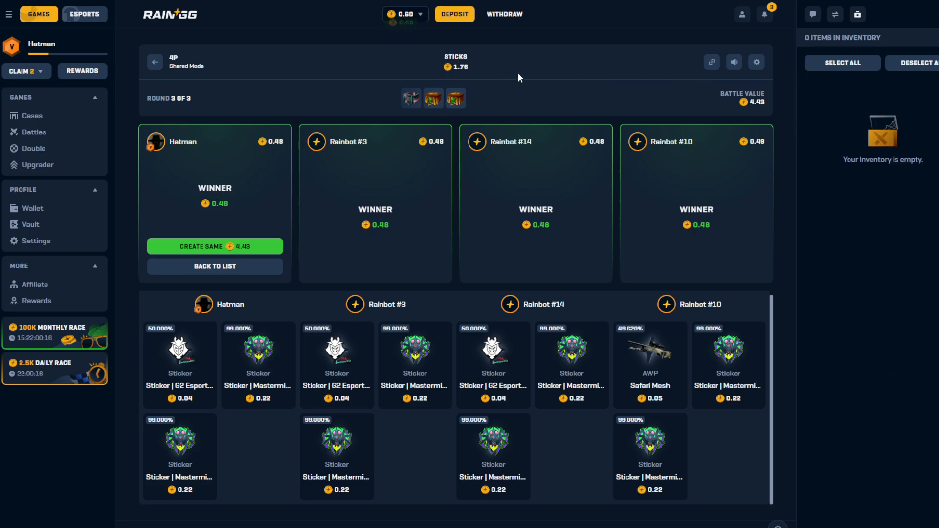
pyautogui.moveTo(550, 75)
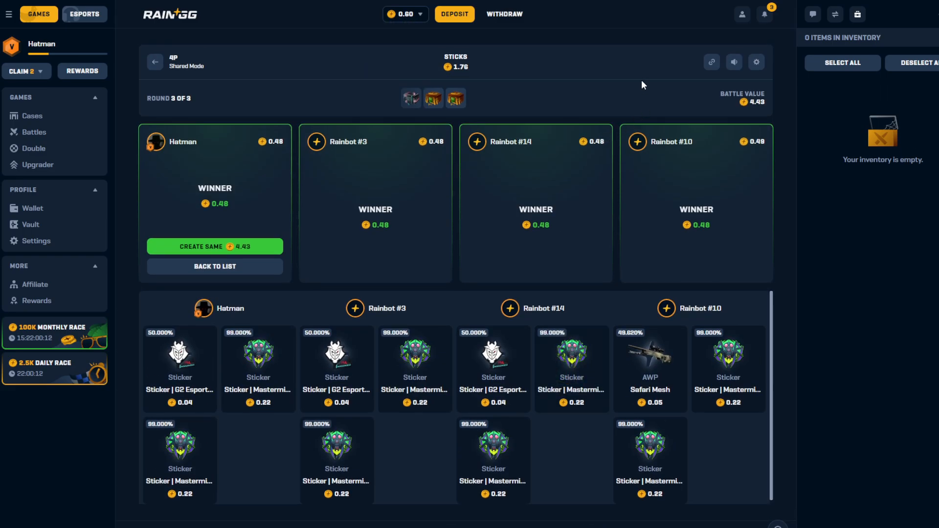
pyautogui.moveTo(587, 30)
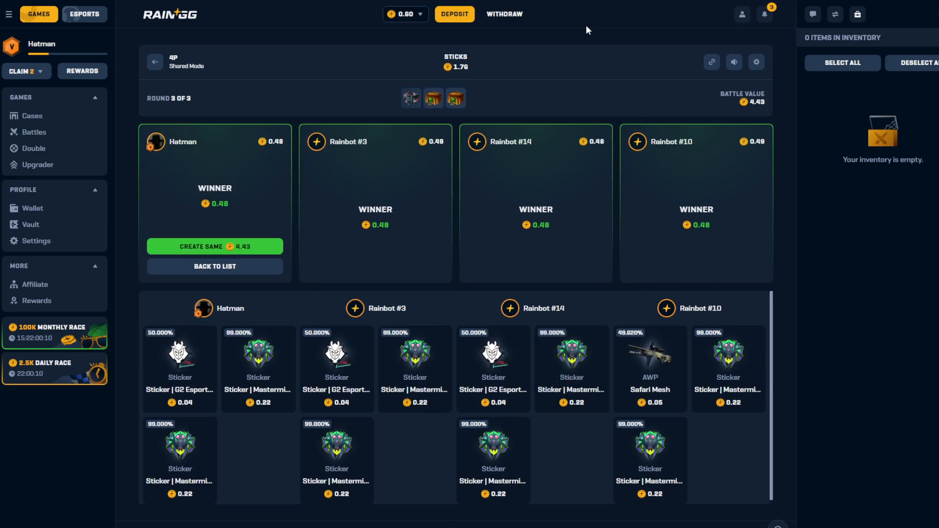